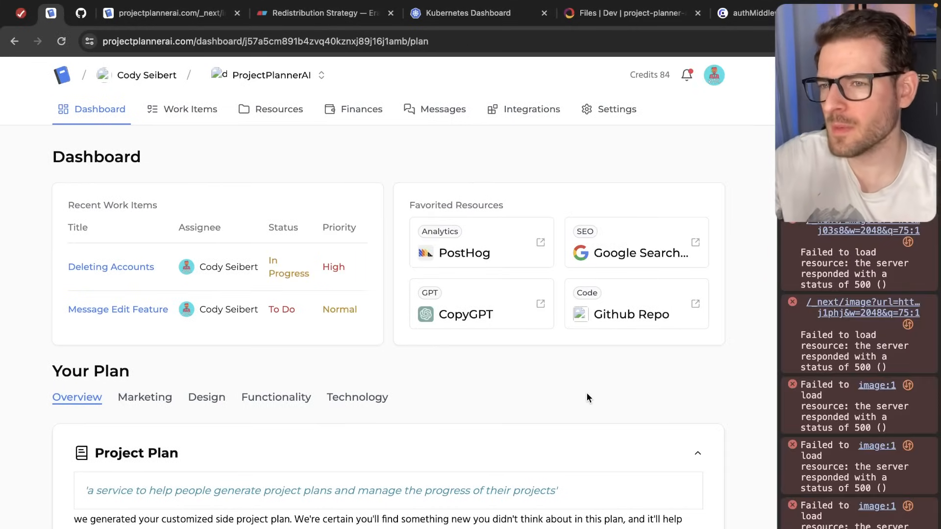
mouse_move(203, 85)
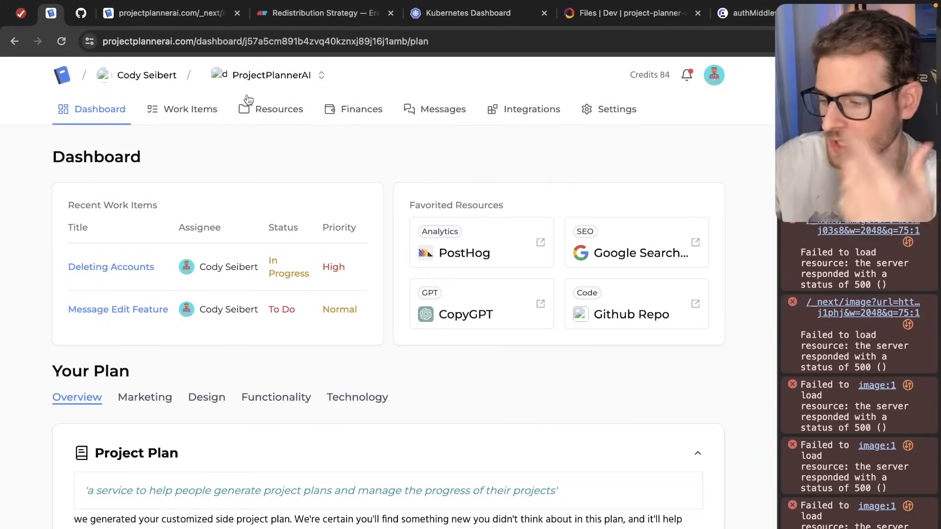
mouse_move(118, 309)
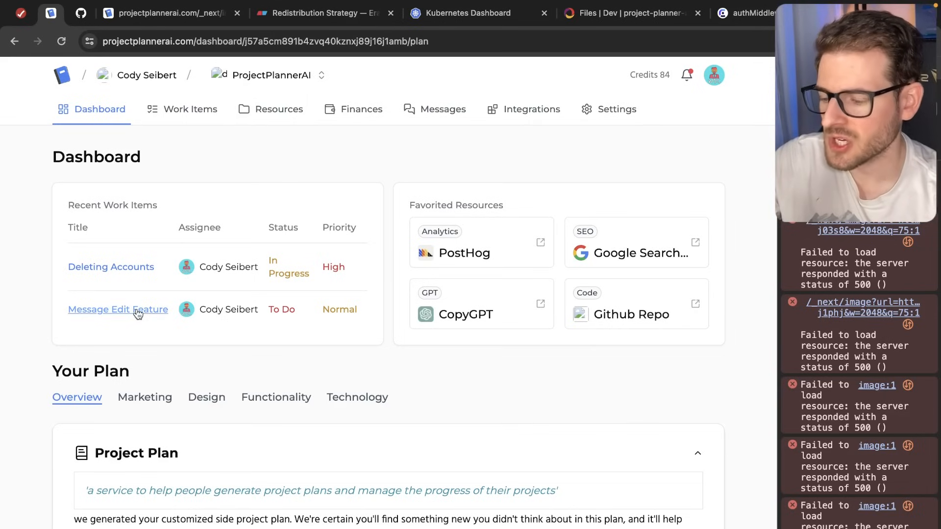
mouse_move(329, 156)
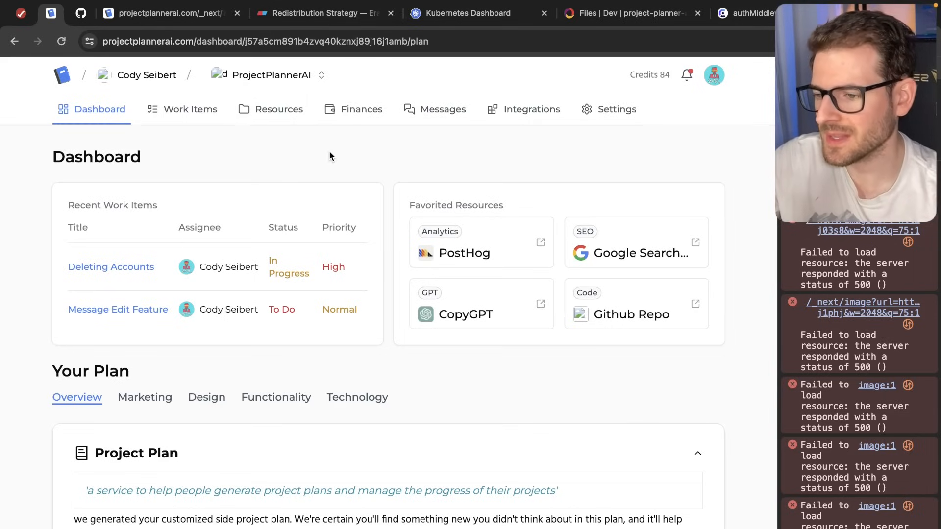
mouse_move(118, 310)
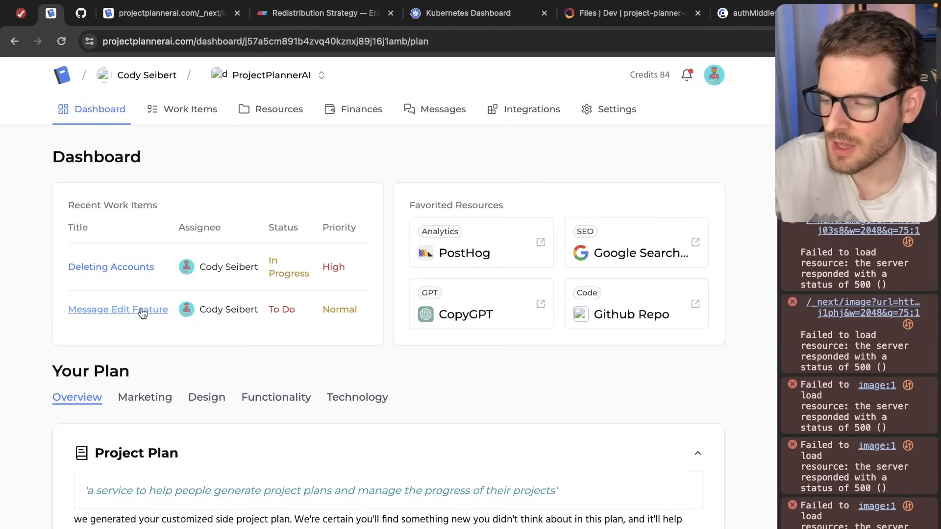
mouse_move(321, 337)
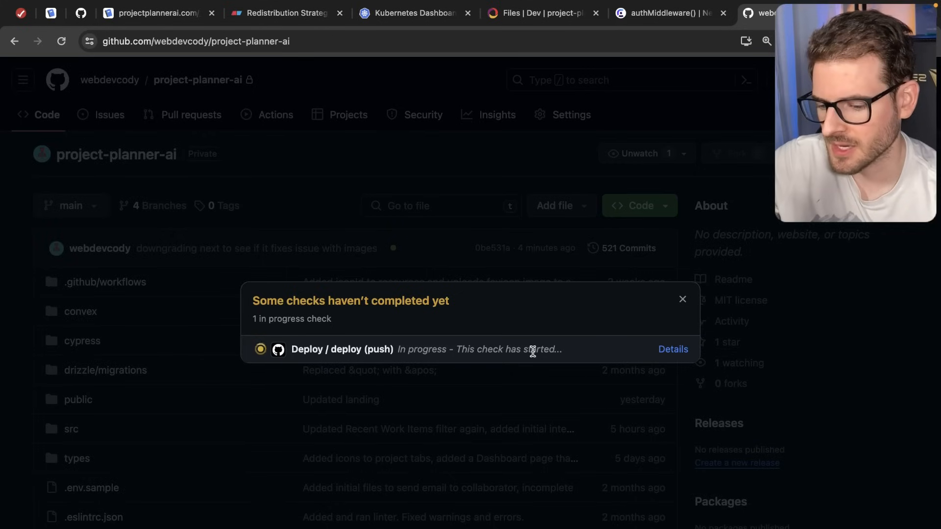
Step: Open the commit status popup to view the in-progress Deploy / deploy (push) check
click(673, 350)
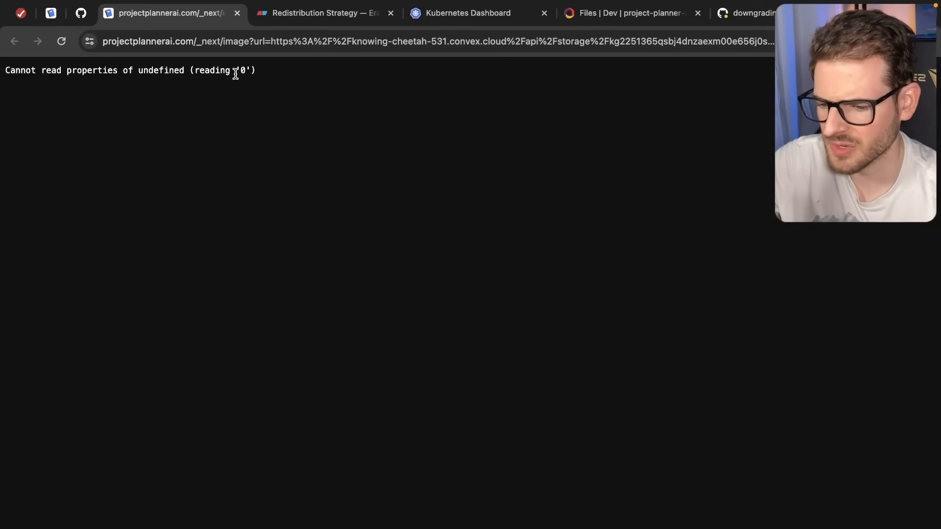
mouse_move(647, 100)
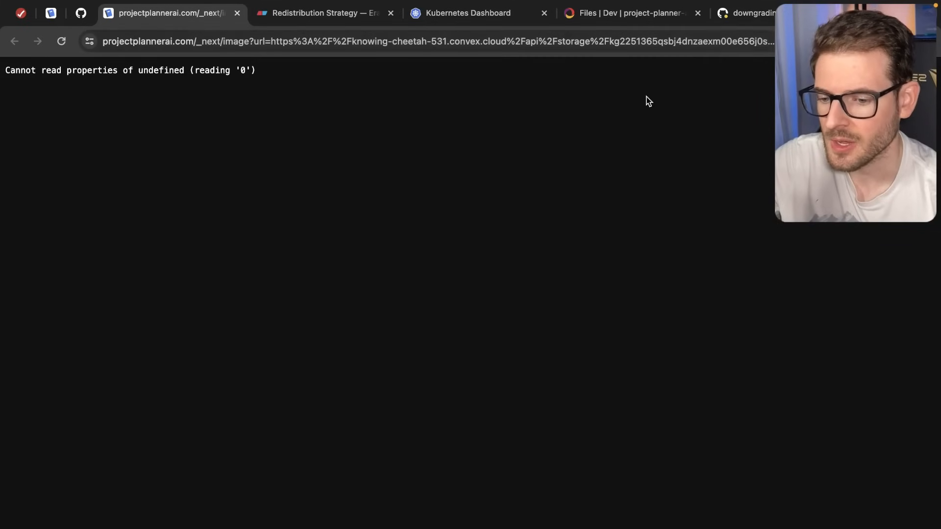
Step: Switch to the localhost ProjectPlannerAI tab and open the Recipe Tracker project's Messages page
click(50, 13)
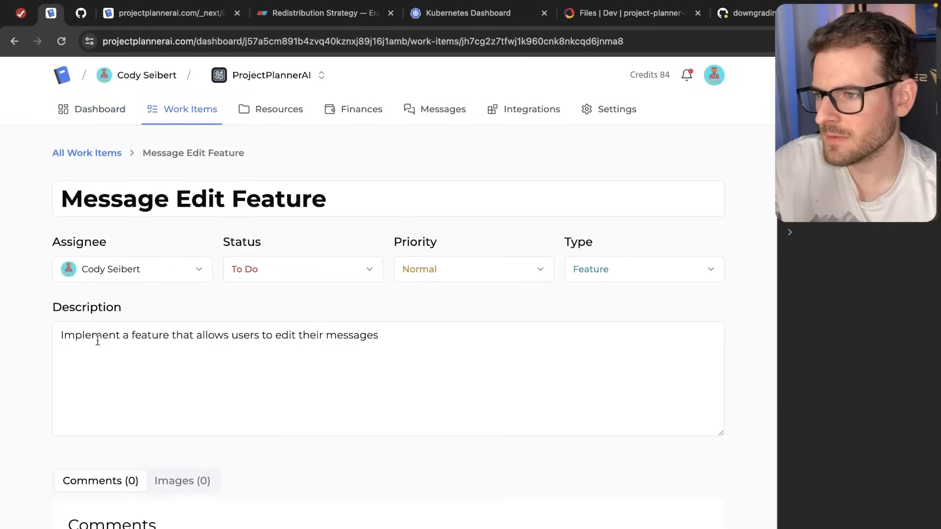
click(280, 335)
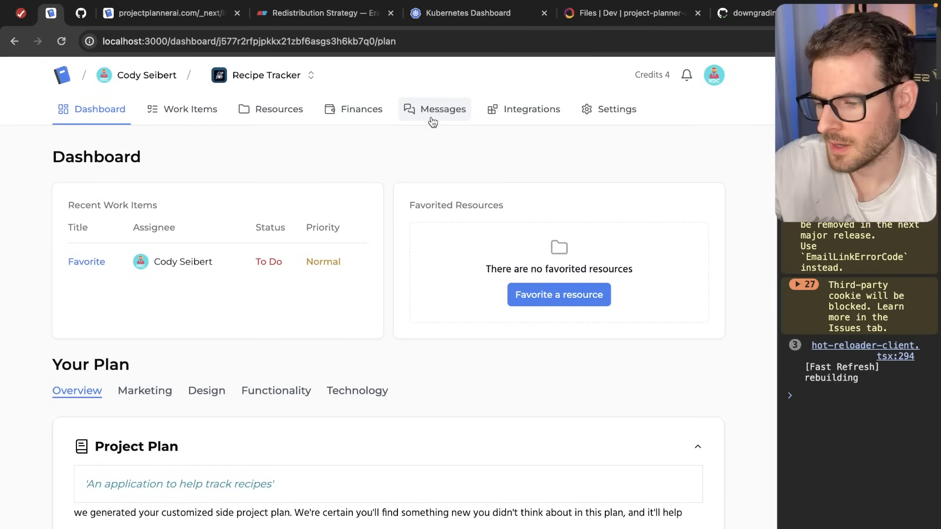
click(442, 109)
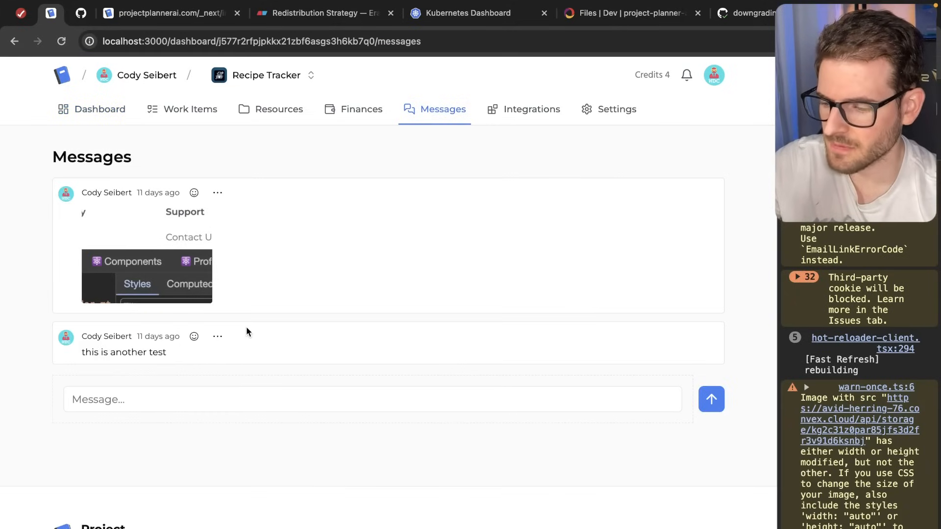
click(217, 336)
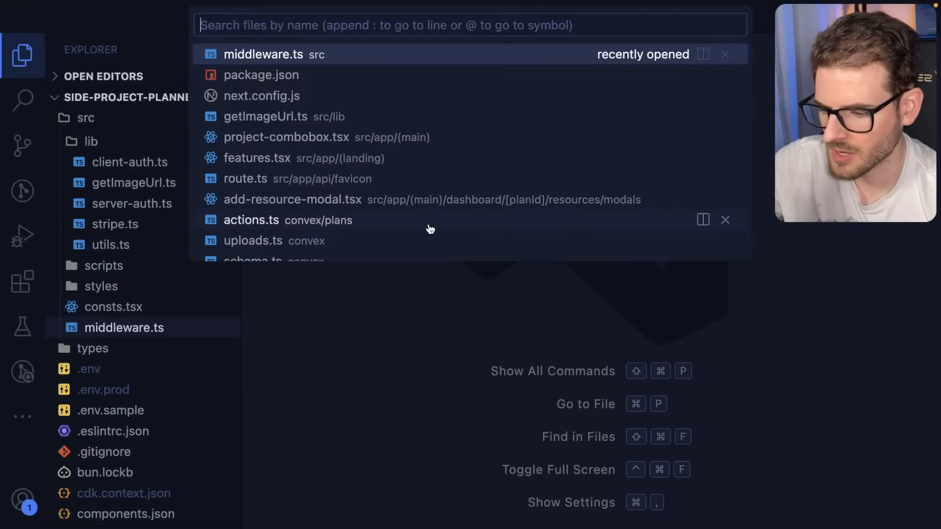
Step: Open app/.../messages/page.tsx and wrap the owner's Delete menu item in a <> </> fragment
text(app/)
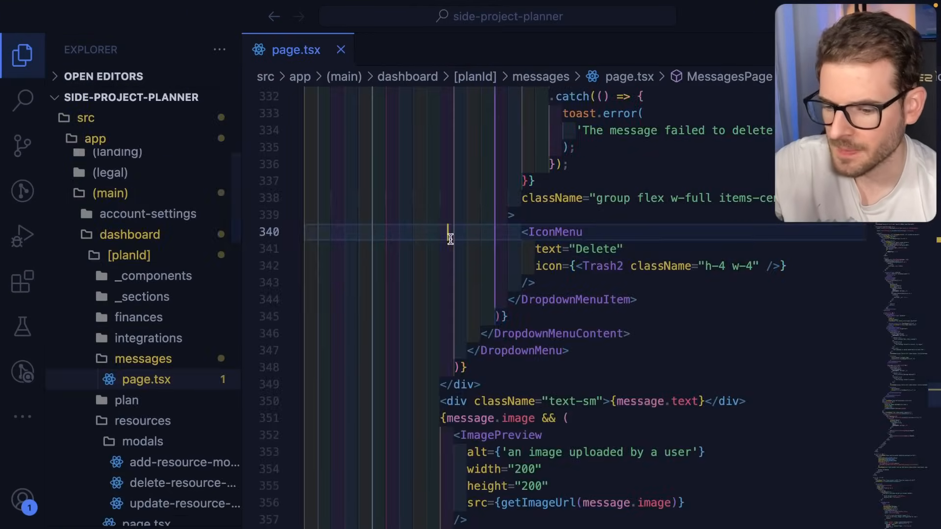
scroll(up, 3)
text(<>)
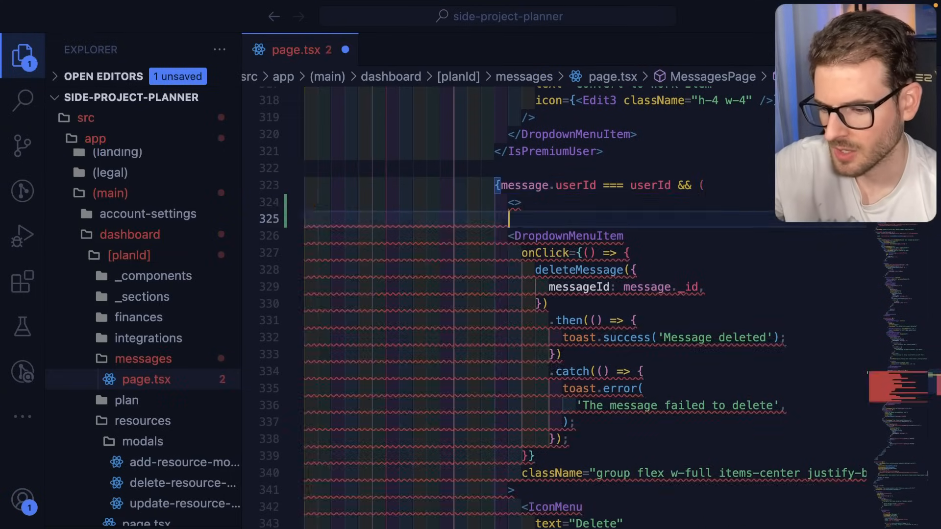
scroll(down, 3)
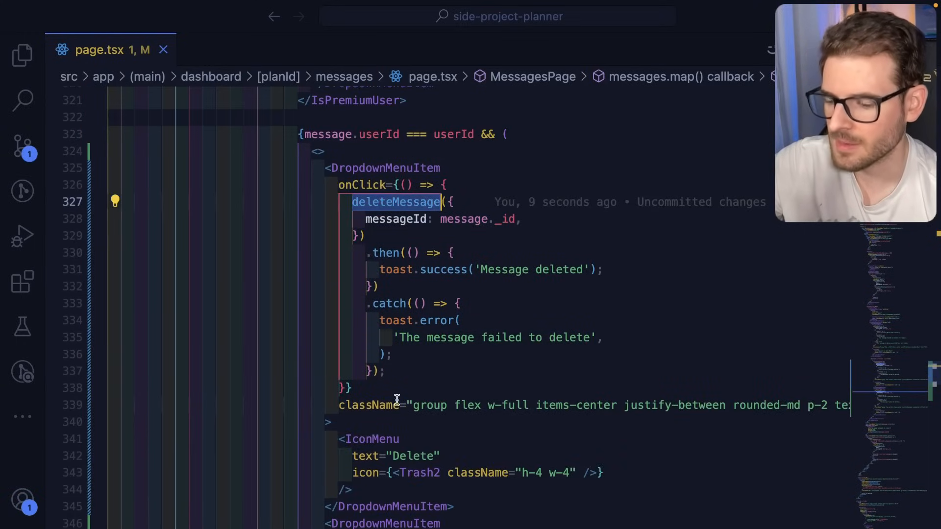
Step: Insert an Edit DropdownMenuItem with EditIcon and an empty onClick above Delete
text(Edi)
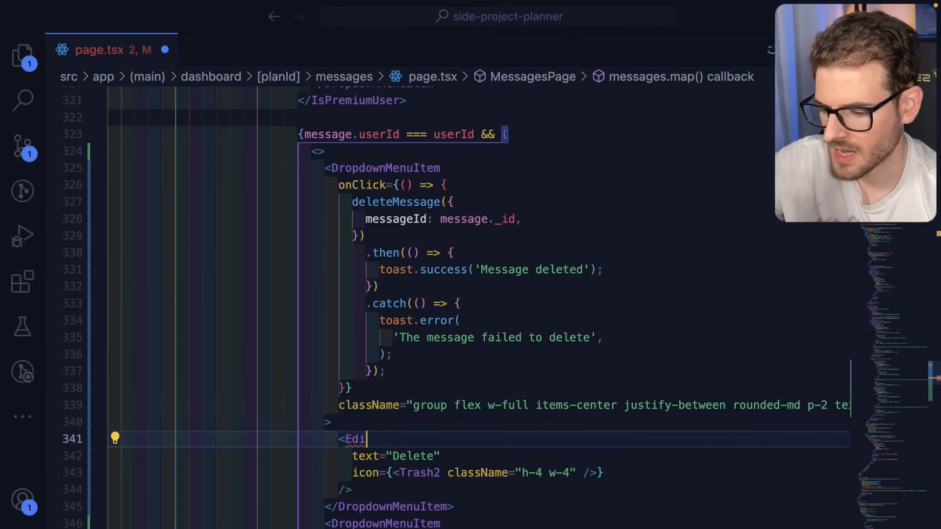
text(tIcon className="h-4 w-4" />})
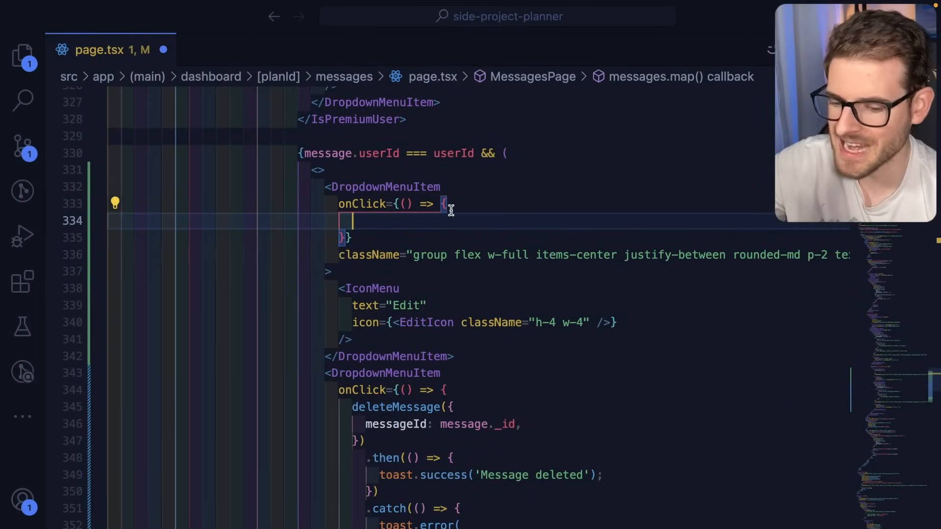
Step: Declare const [isEdit, setIsEdit] = useState(false) inside messages.map
scroll(down, 3)
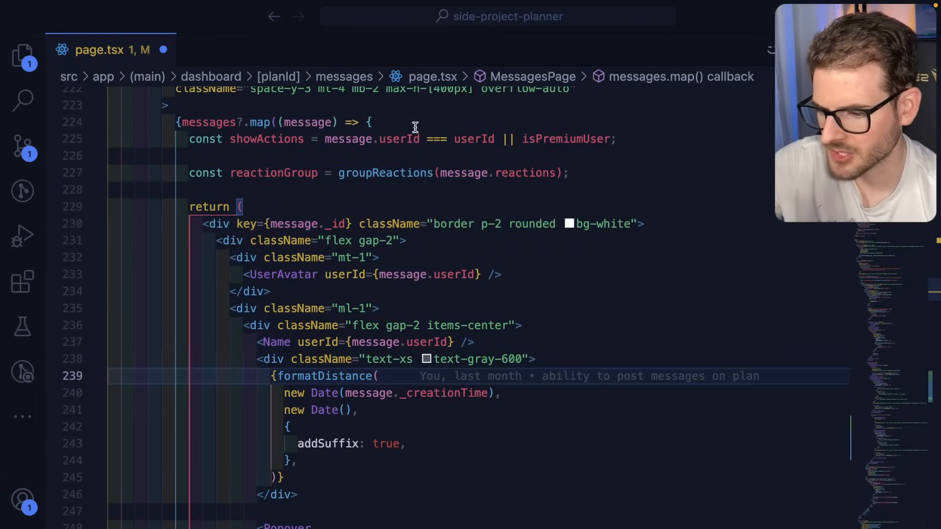
text(const [)
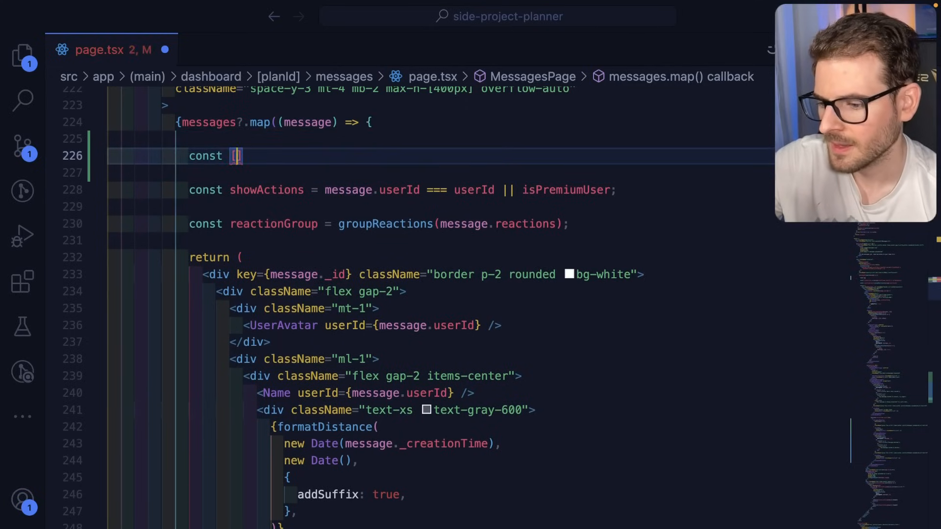
text(isEdit, setIsEdit)
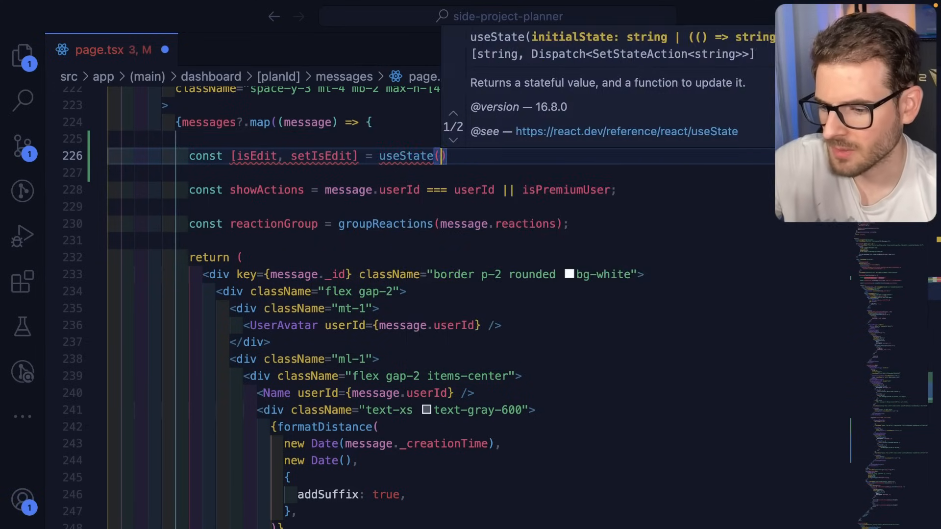
text(false)
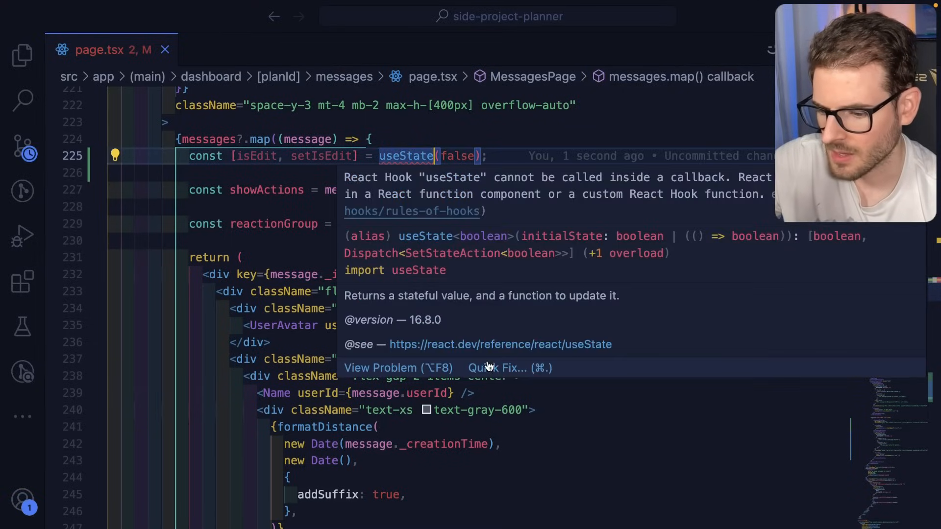
click(499, 368)
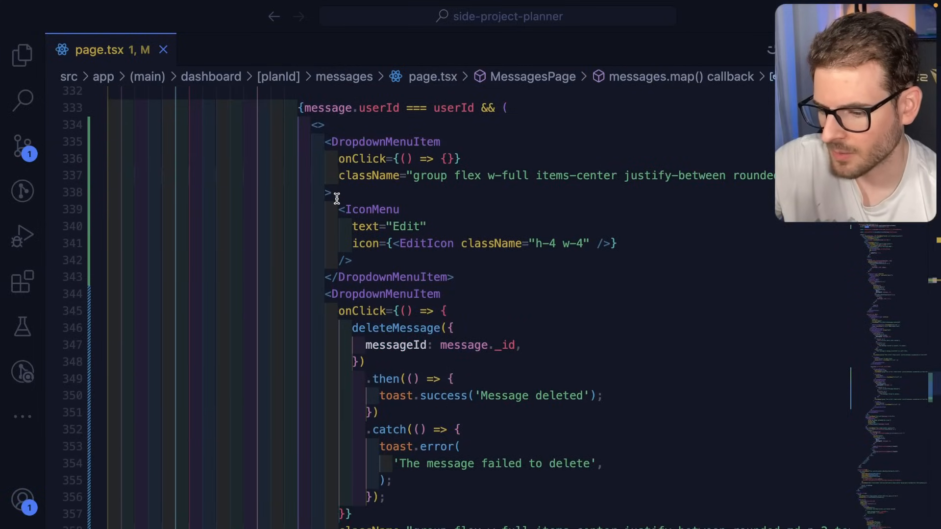
Step: Set the Edit item's onClick to setIsEdit(!isEdit)
click(447, 158)
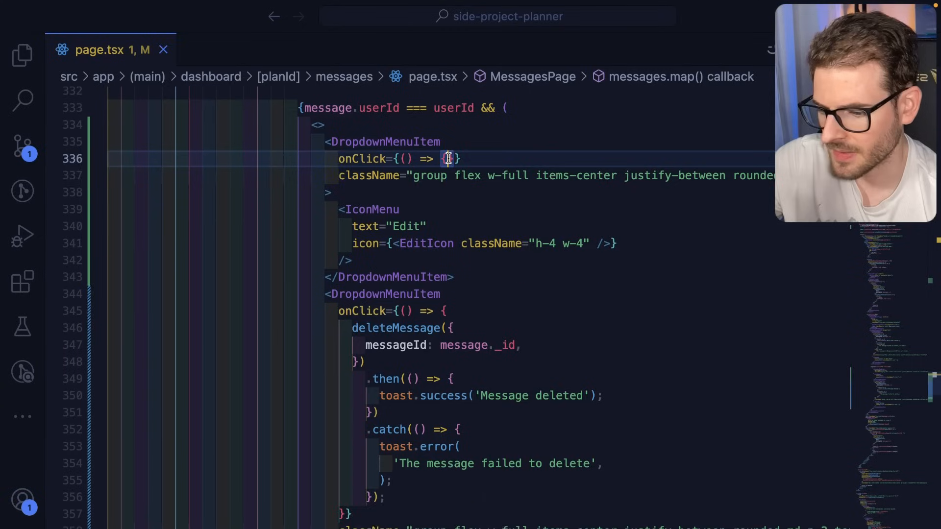
text(setIs)
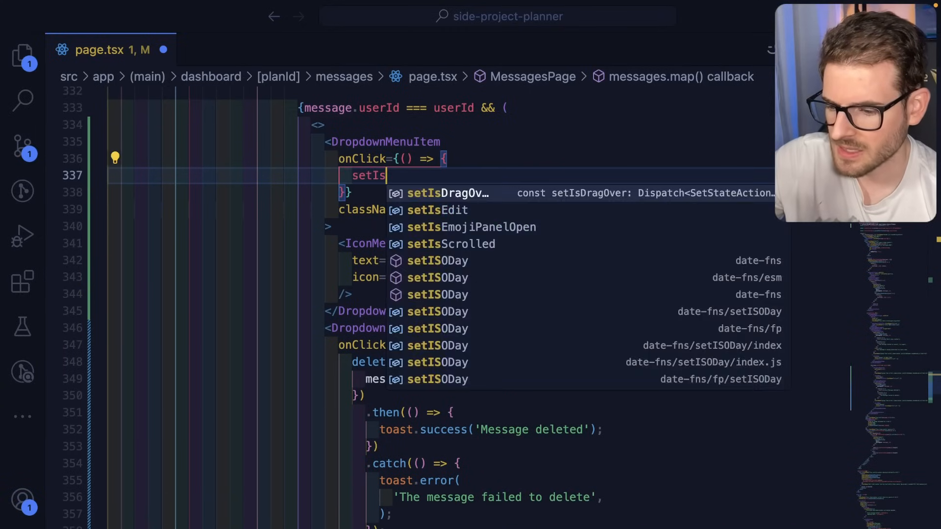
text(Edit(!isEdit);)
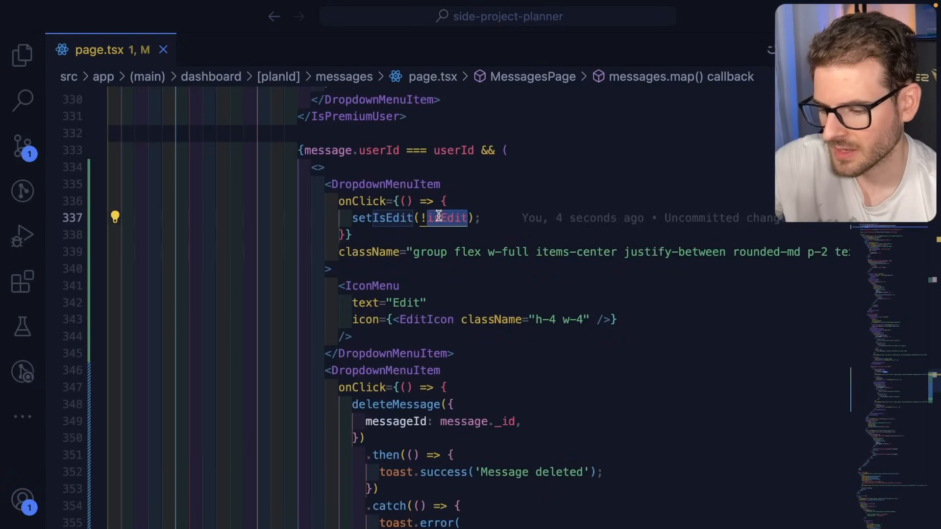
text(message.mes)
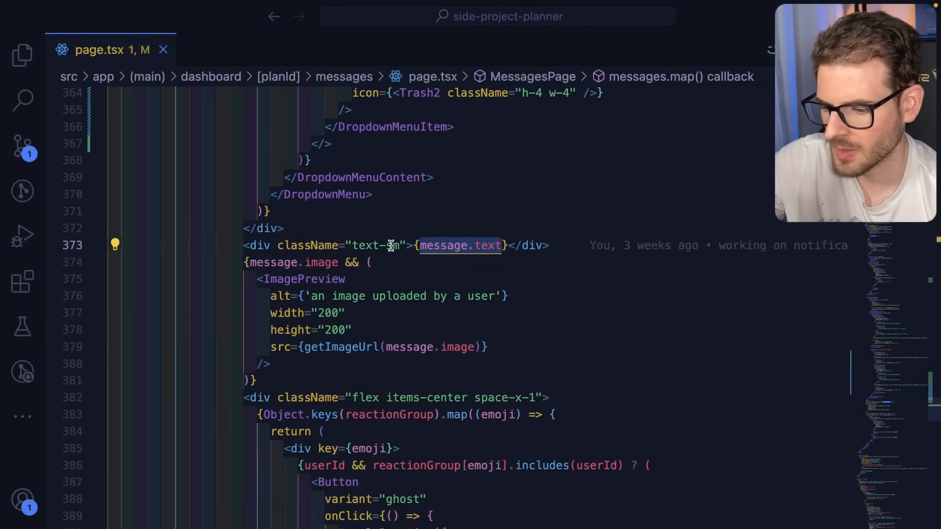
Step: When isEdit, render a form with an input defaultValue={message.text}; otherwise show plain text
click(285, 228)
text({isEdit )
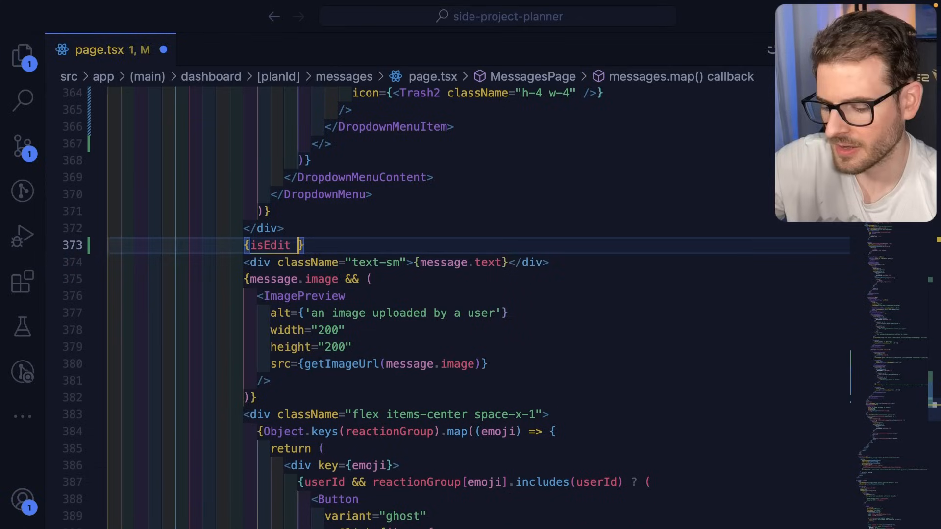
text(?)
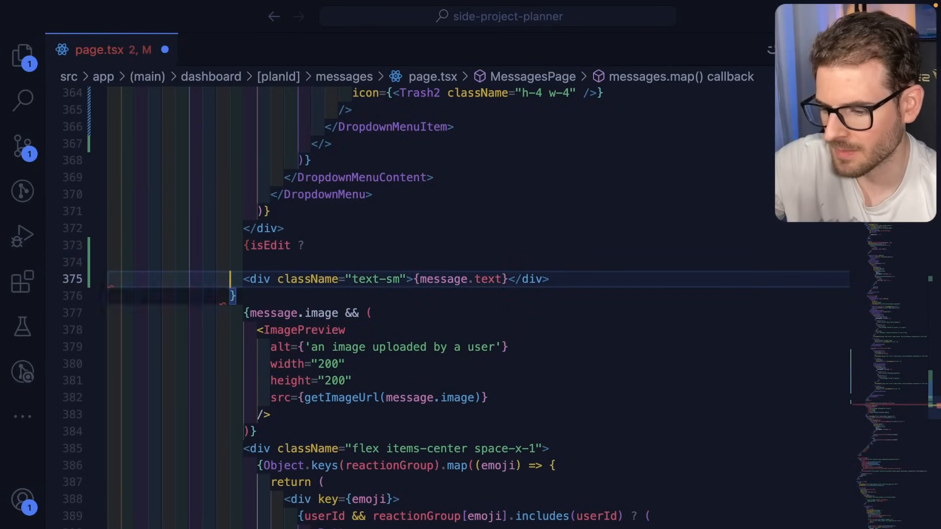
text(<)
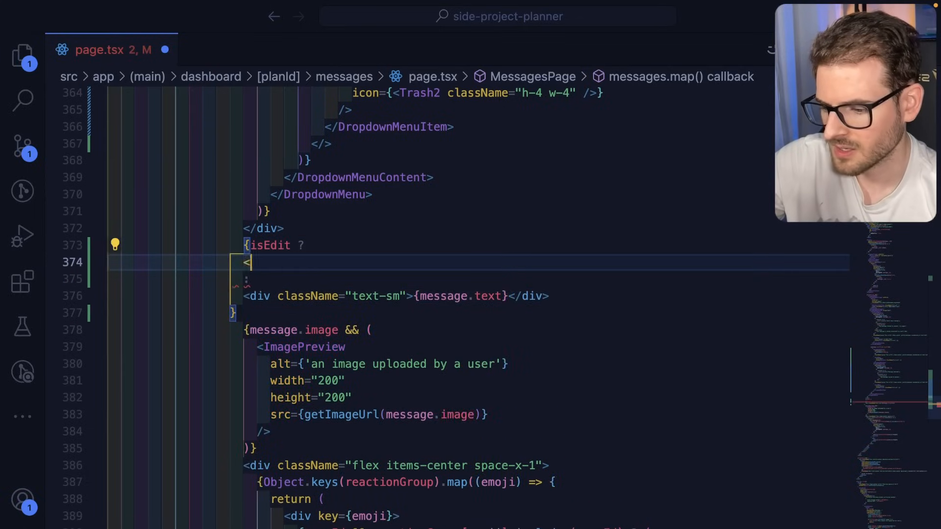
text(input class)
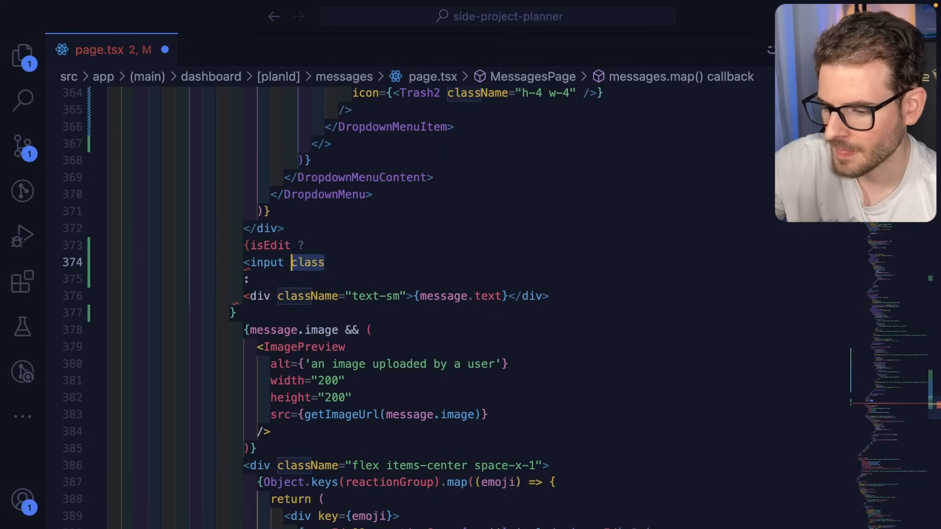
key(Backspace)
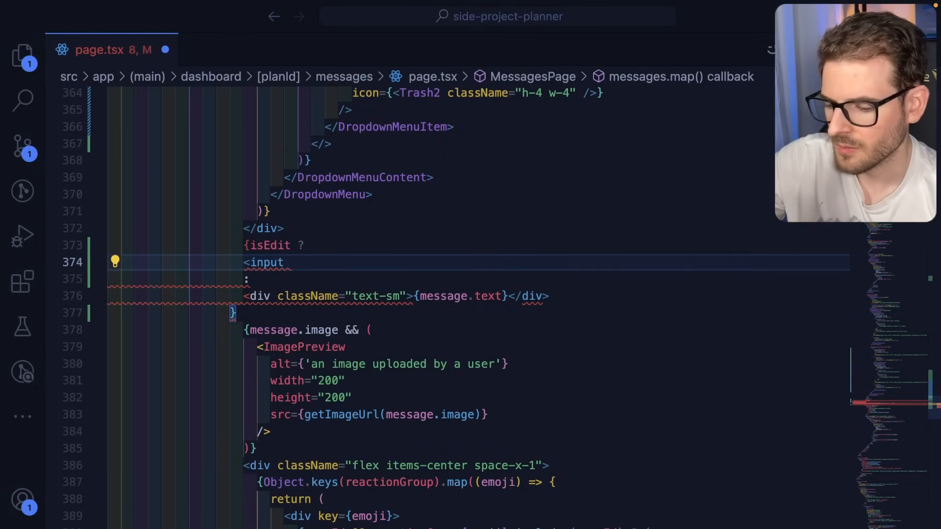
text(value={})
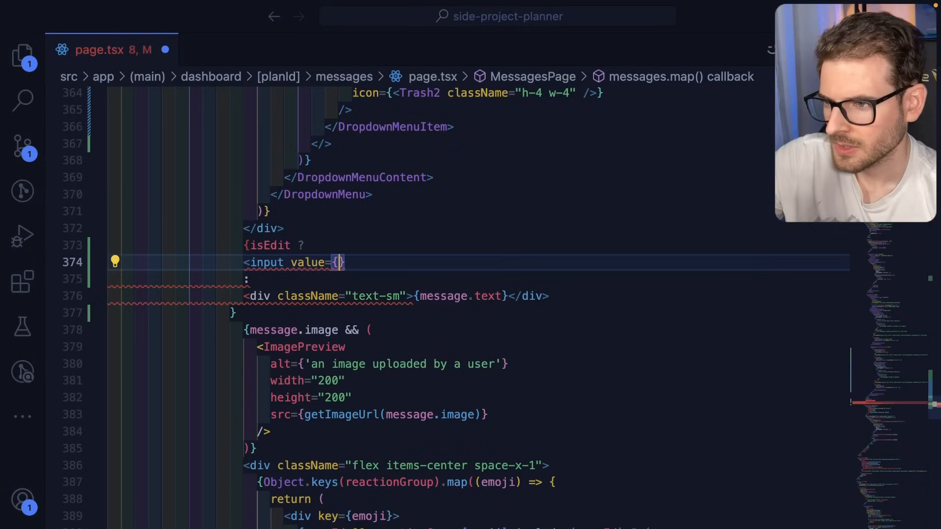
text(message.)
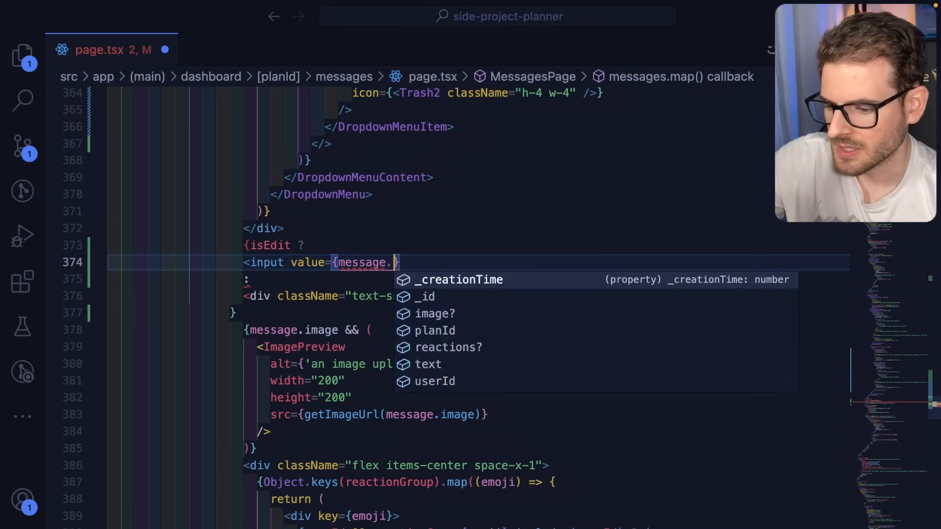
text(text)
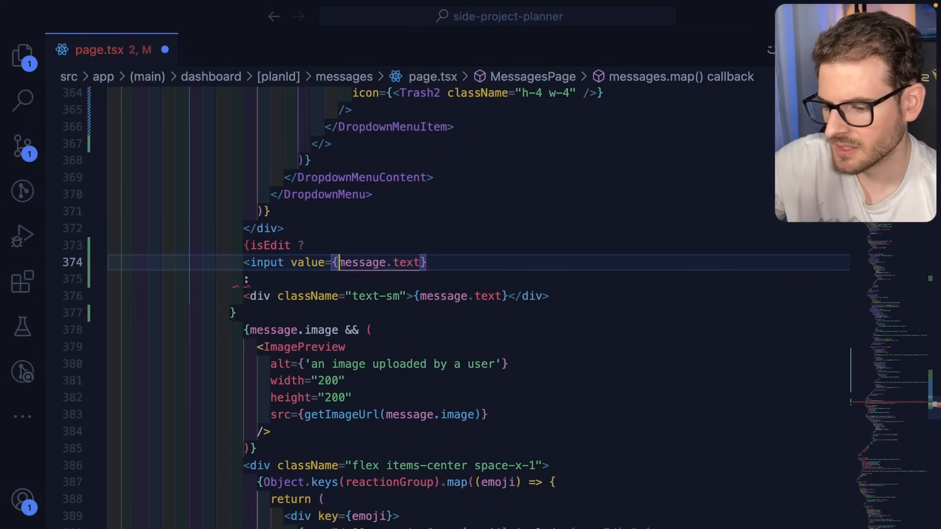
text(defaultValue)
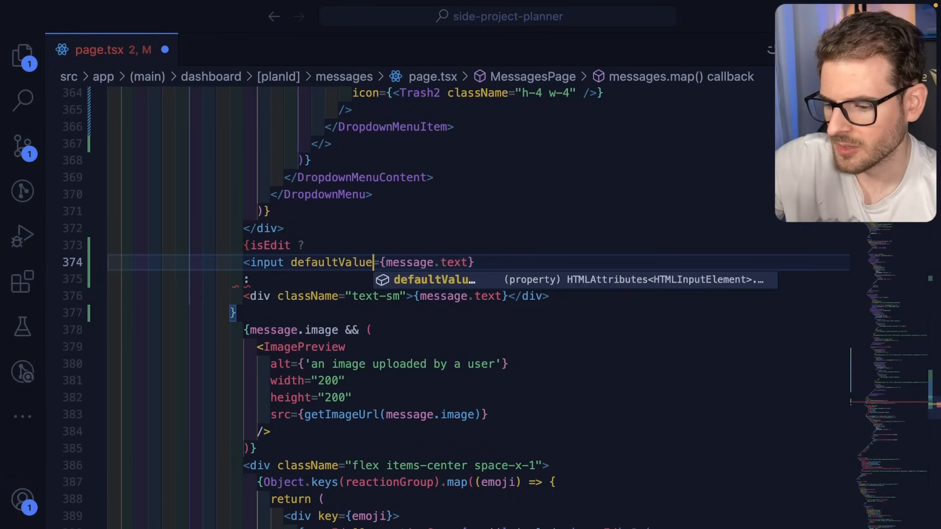
text(<form>)
text( />)
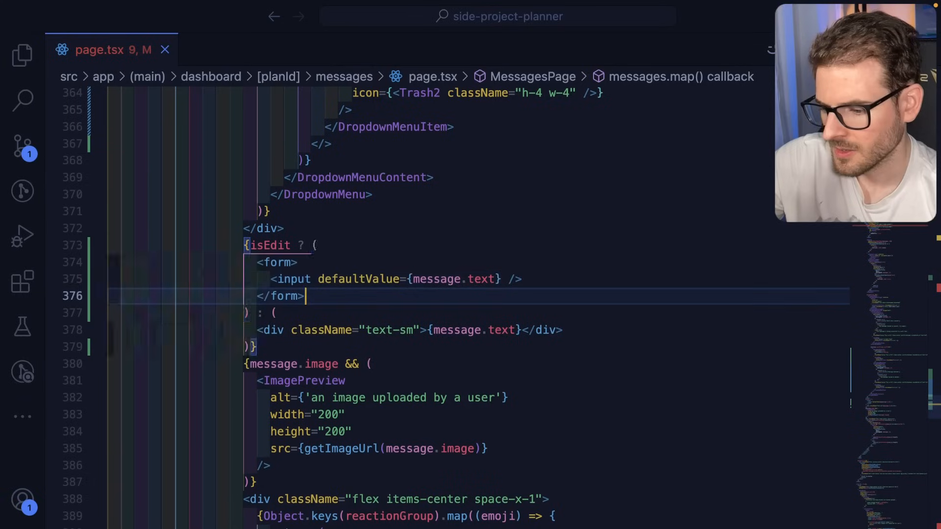
Step: Add an onSubmit handler calling e.preventDefault() with a '// save the edits' comment
text(onSubmit={e =)
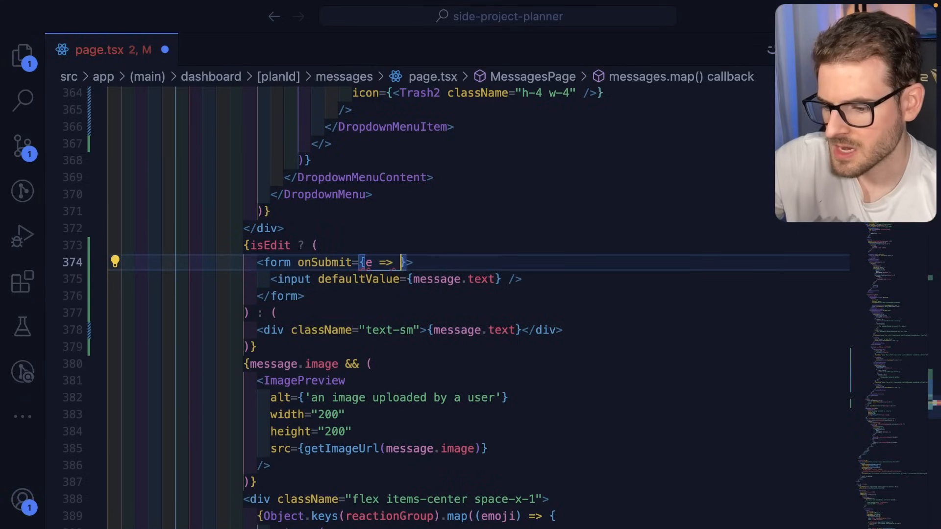
text(e.preventDefault())
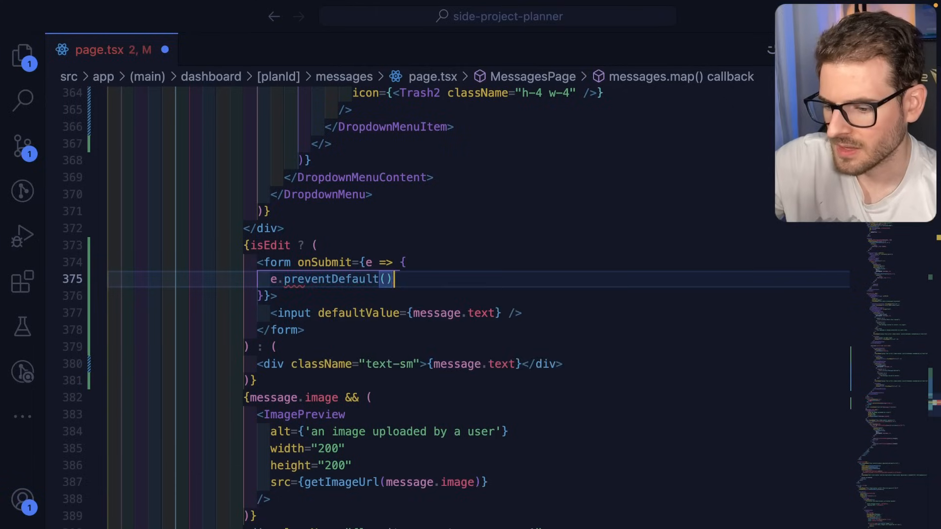
text(// save the edits)
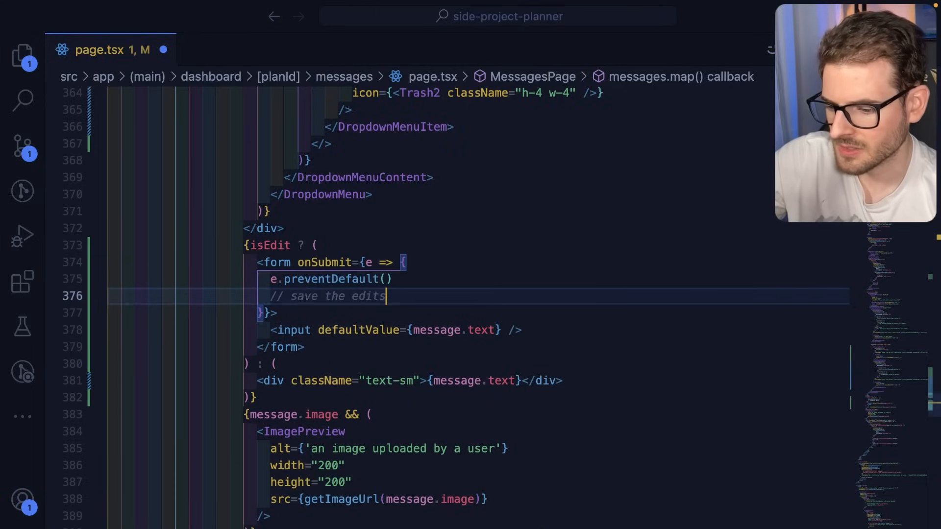
Step: Read the submitted form with const form = e.target as HTMLFormElement
click(390, 279)
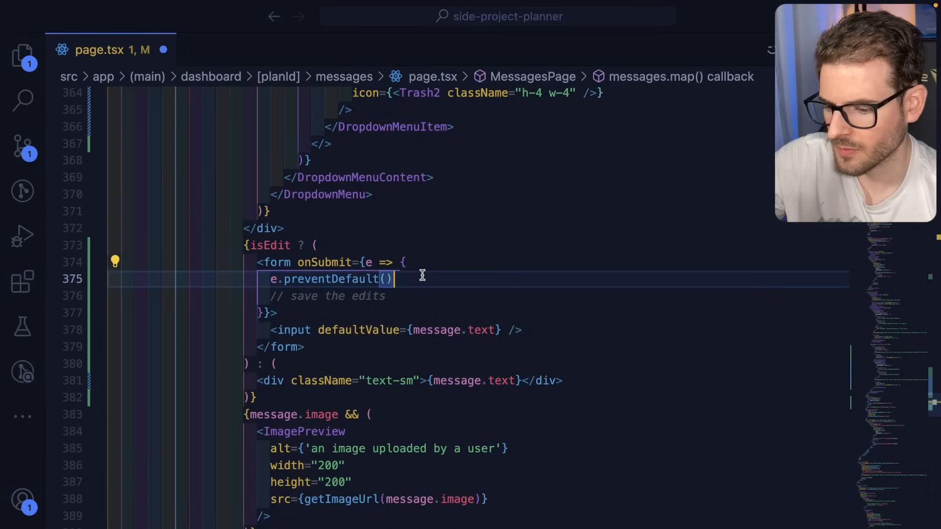
text(const form = new Form()
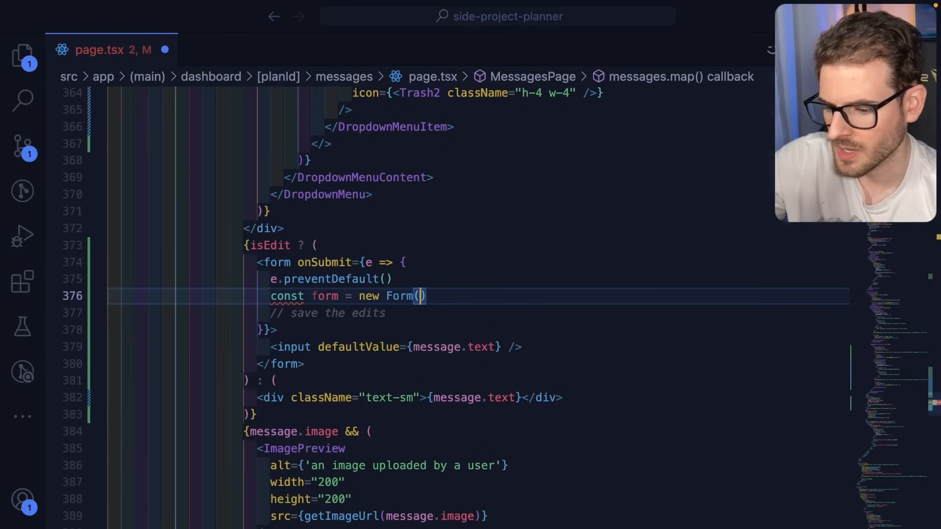
text(e.target.value)
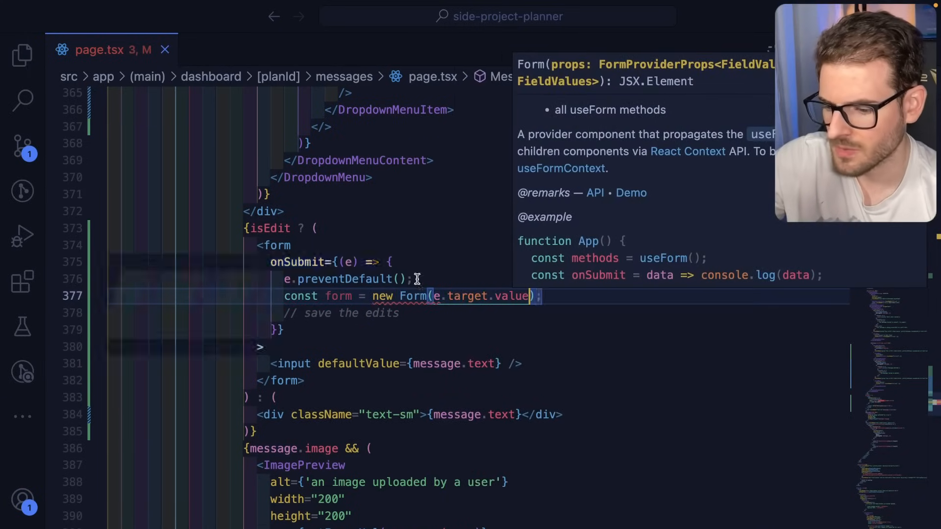
text(Form)
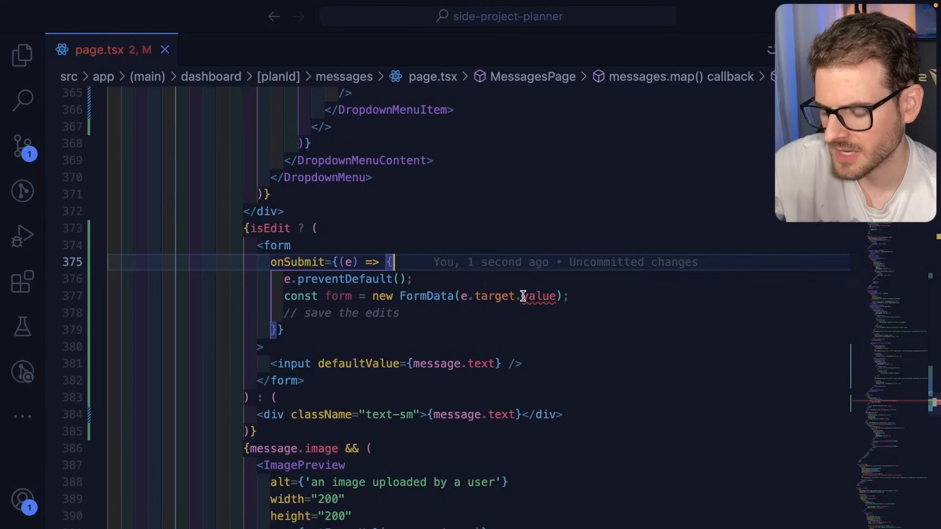
mouse_move(538, 296)
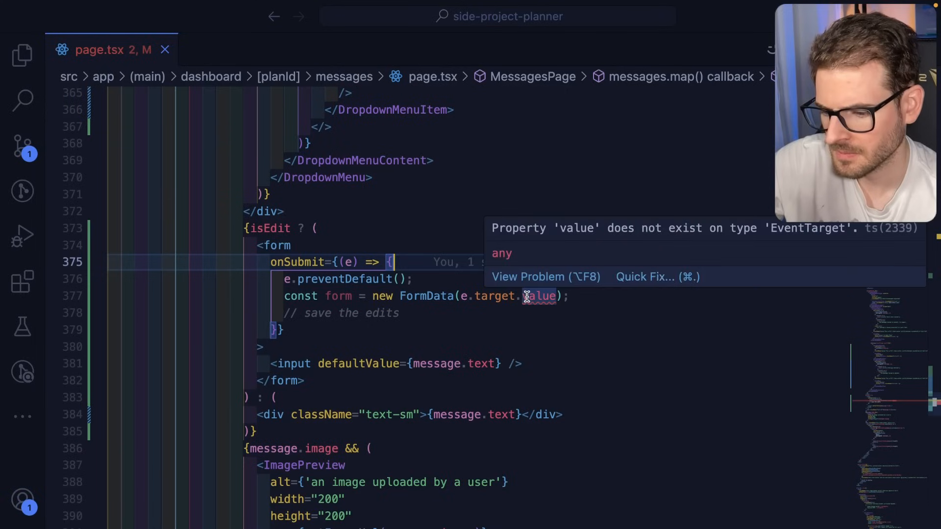
text(const)
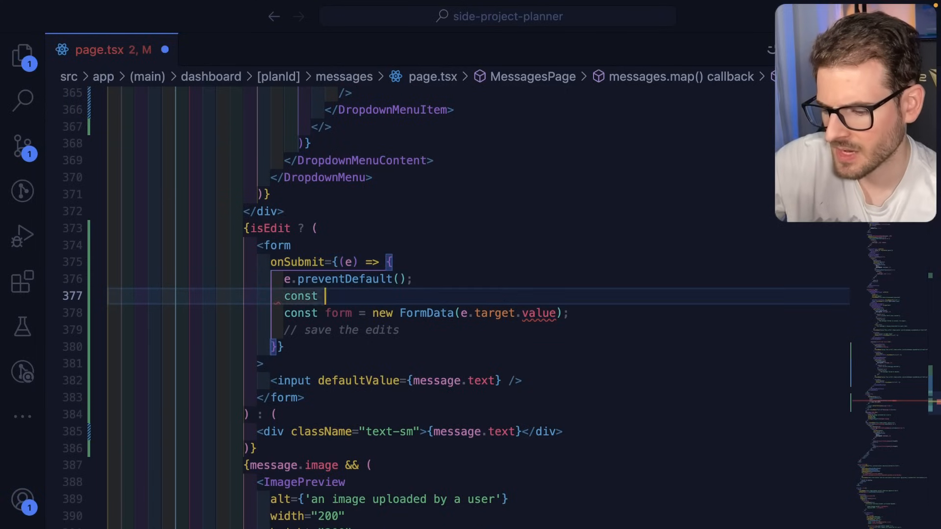
text(form =)
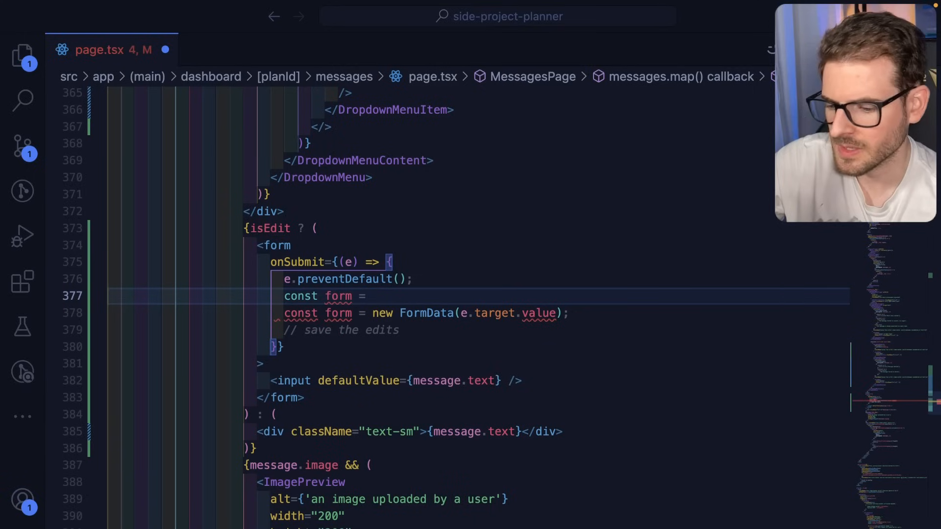
text(e.targ)
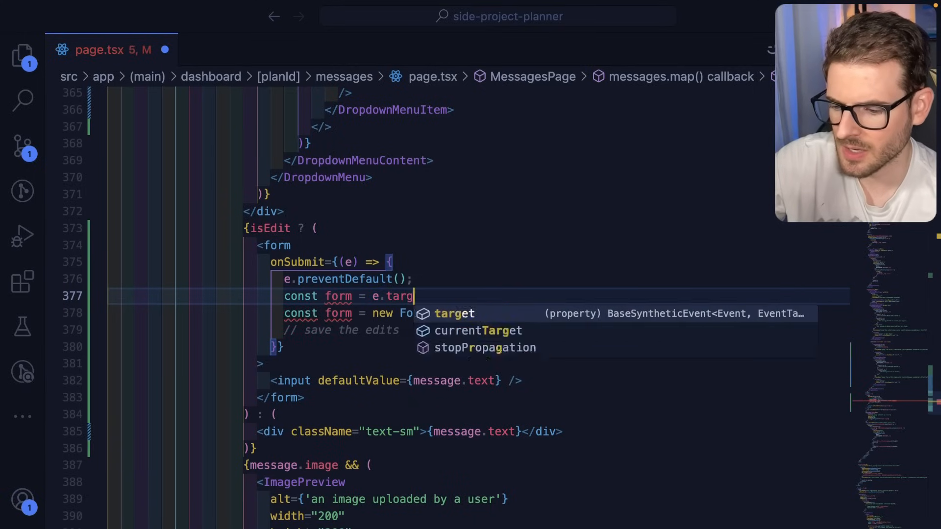
text(et as FormEleme)
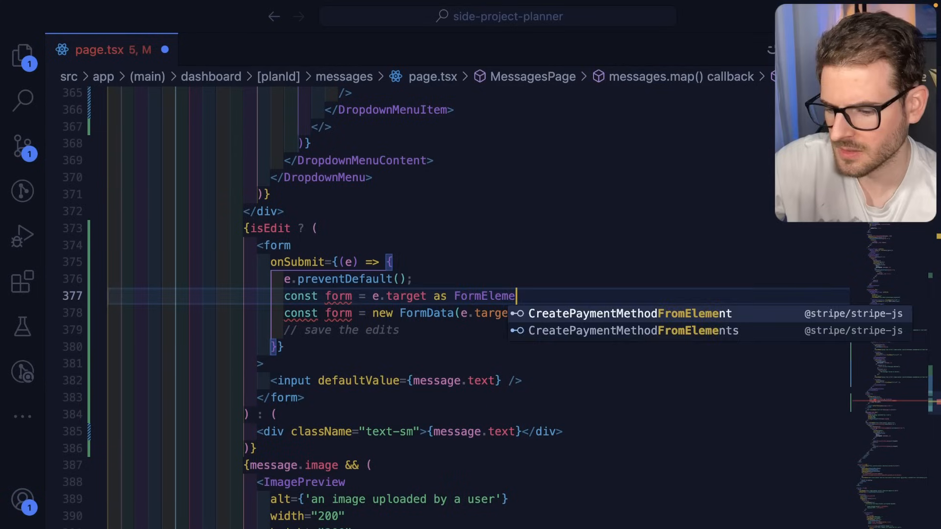
text(HTMLForm)
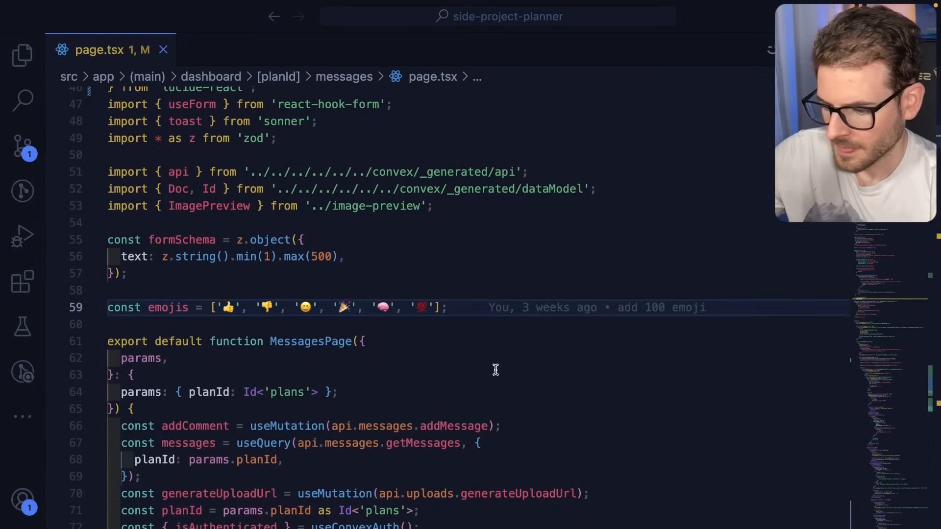
Step: Create a Message function above MessagesPage and move the per-message JSX into it
text(function Message() {)
text(return)
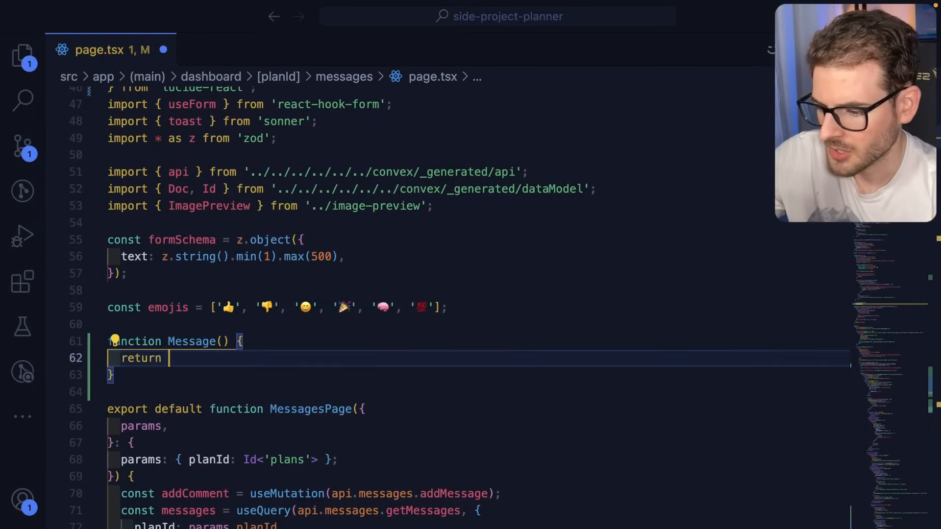
scroll(down, 3)
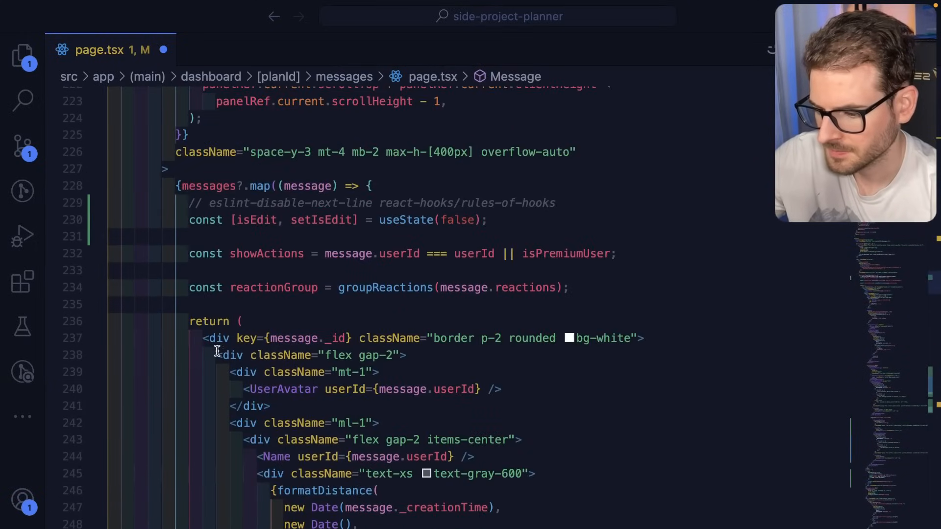
click(97, 338)
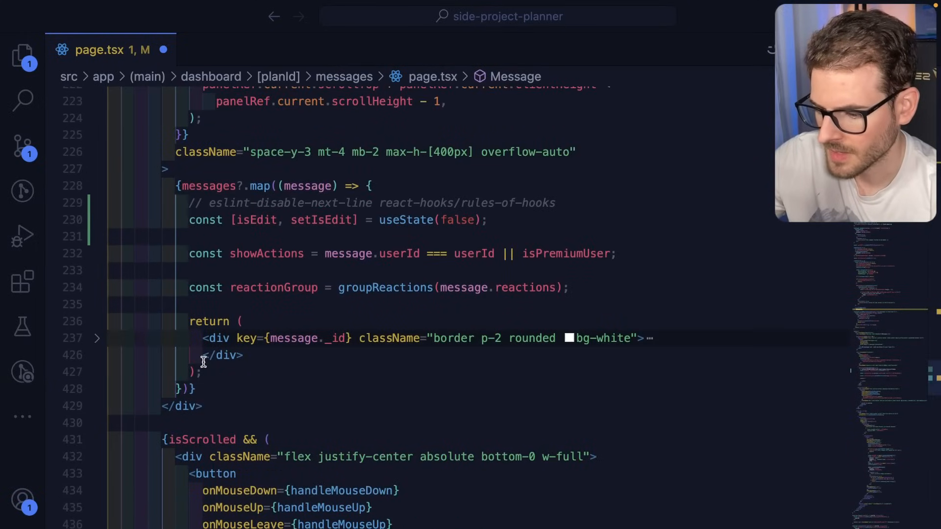
click(189, 220)
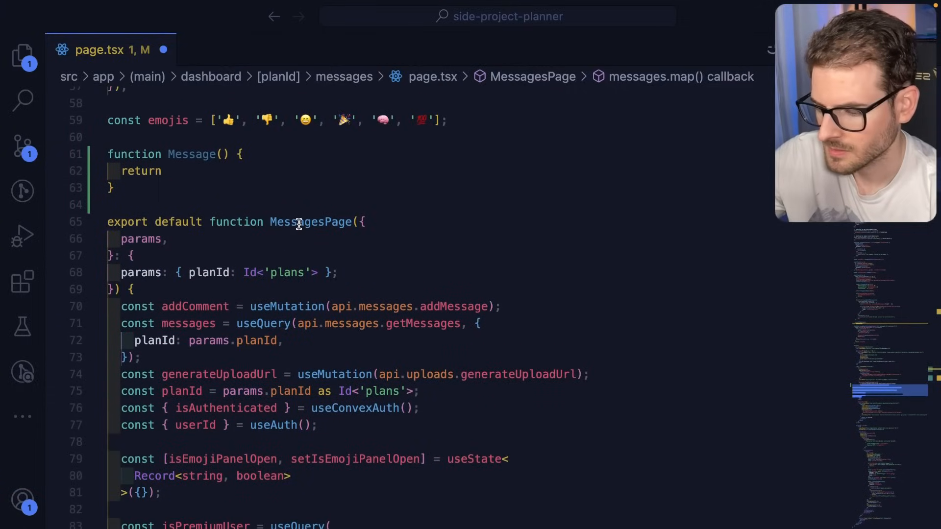
scroll(down, 3)
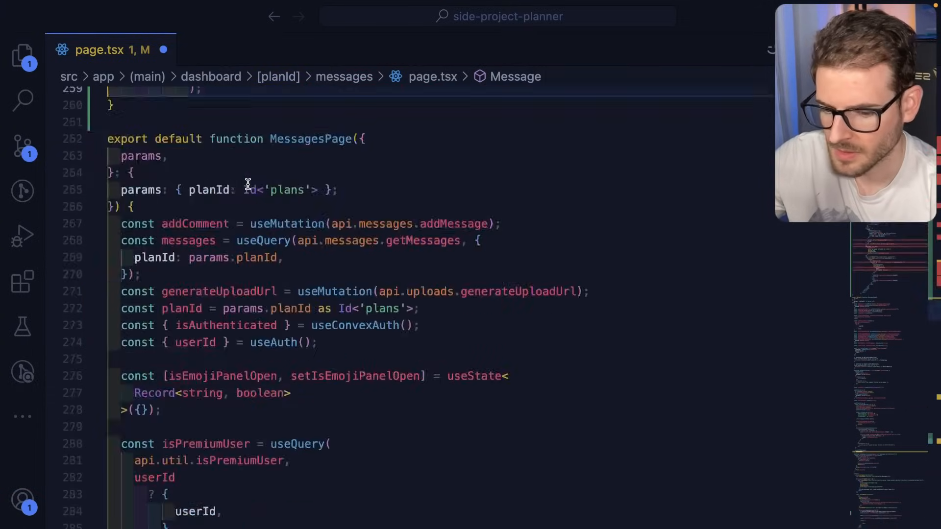
scroll(down, 3)
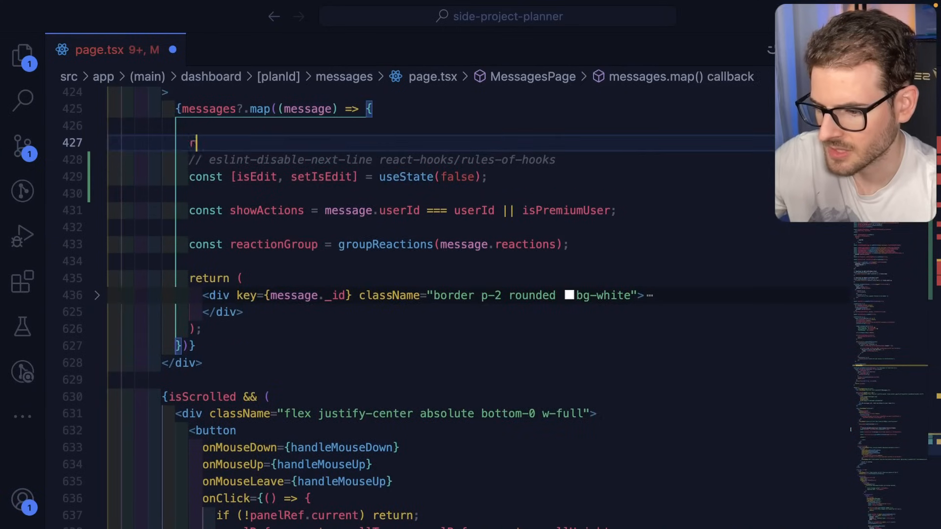
Step: Return <Message key={message._id} /> from the messages map
text(return <Message />;)
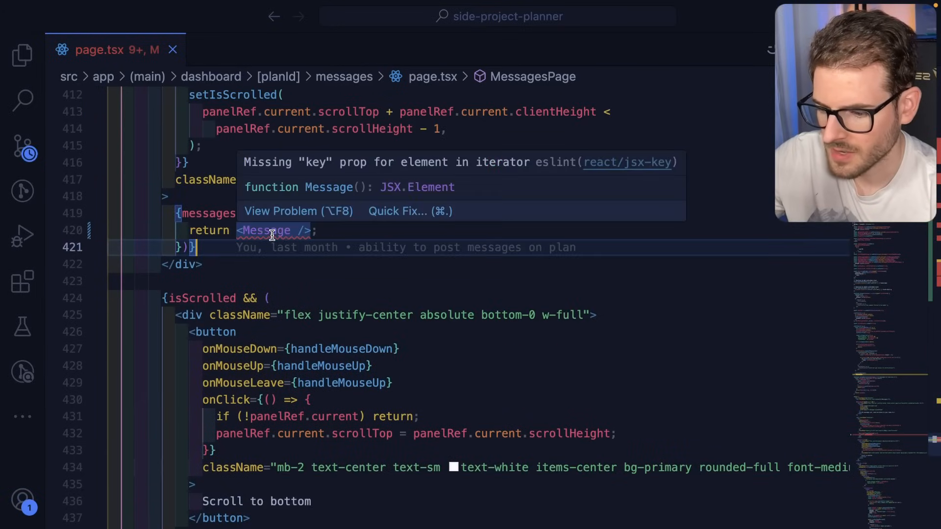
text(key)
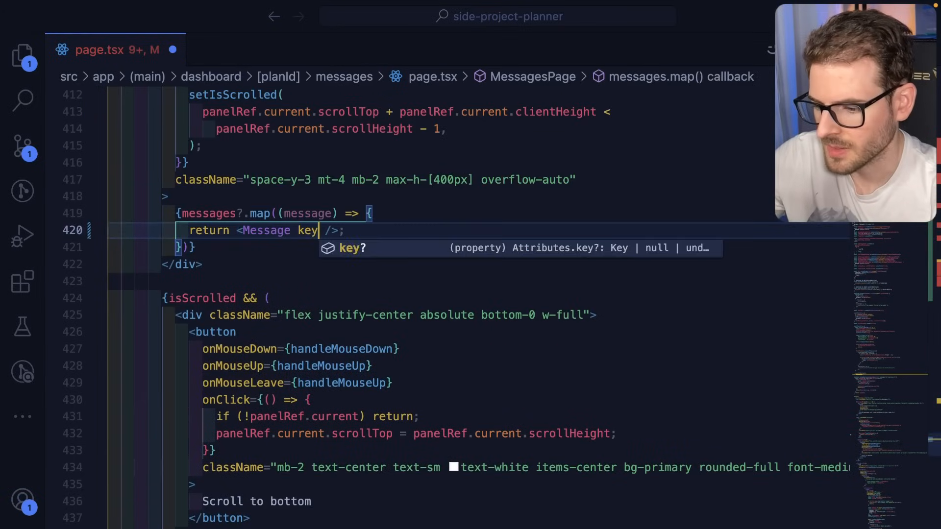
text(={message.-I)
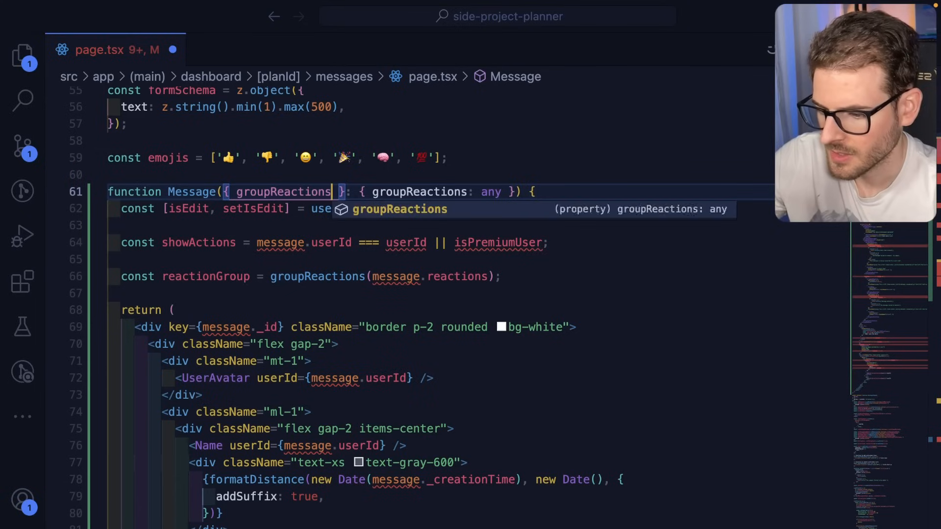
Step: Give Message a message: Doc<"messages"> prop and its own setIsEmojiPanelOpen state
text(, message)
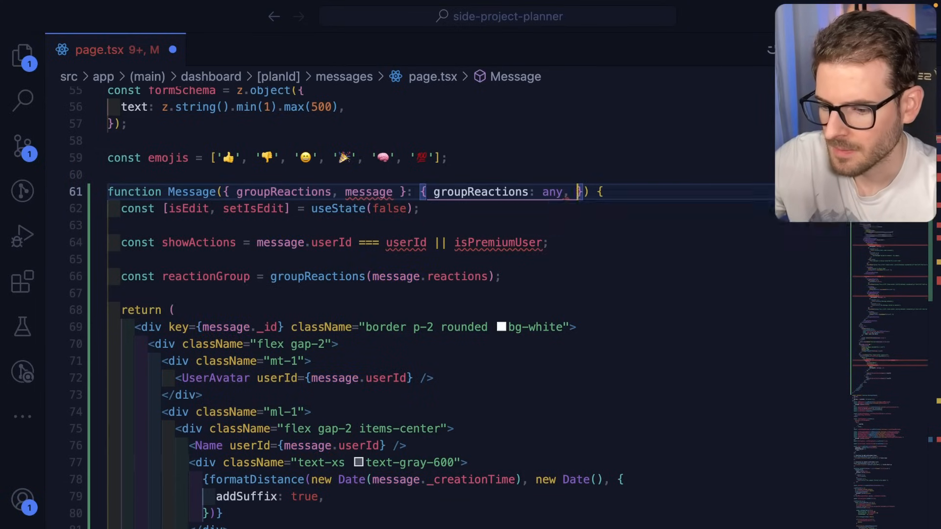
text(message: Doc<"m)
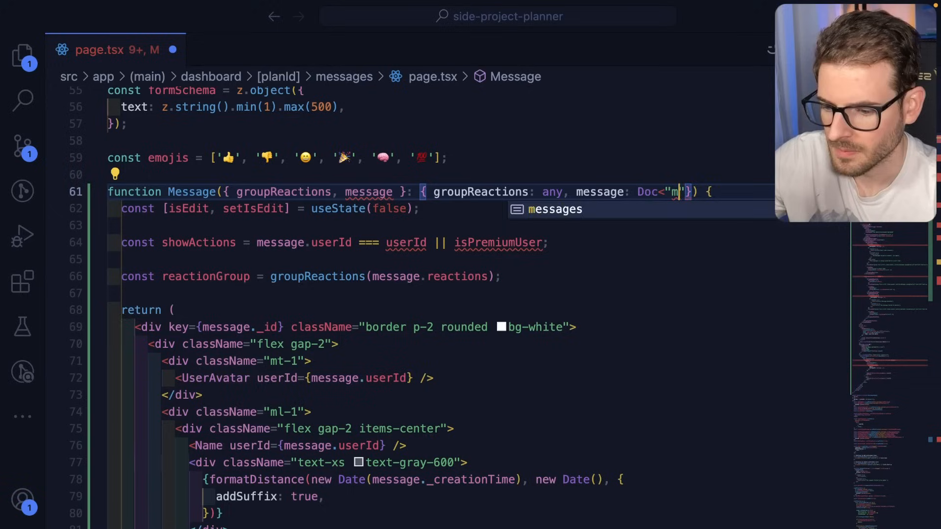
scroll(down, 3)
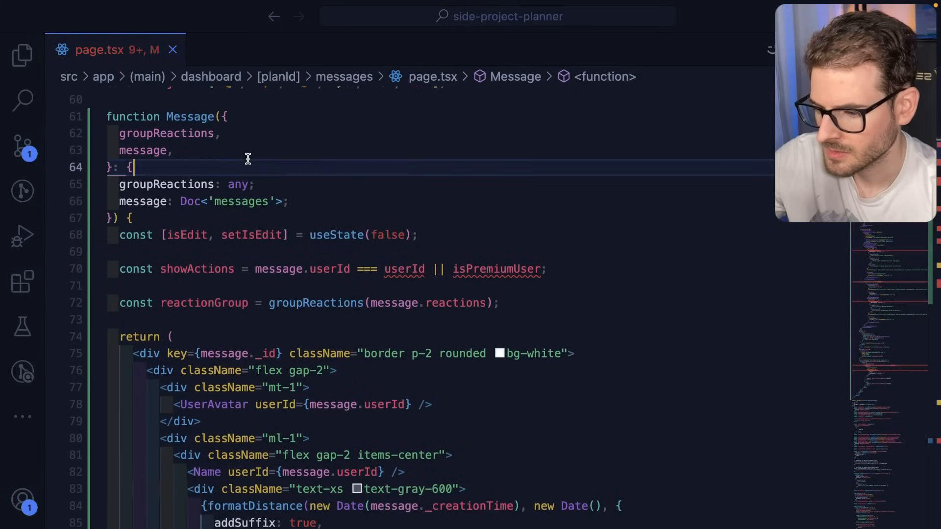
text(setIsEmojiPanelOpen((prev) => {)
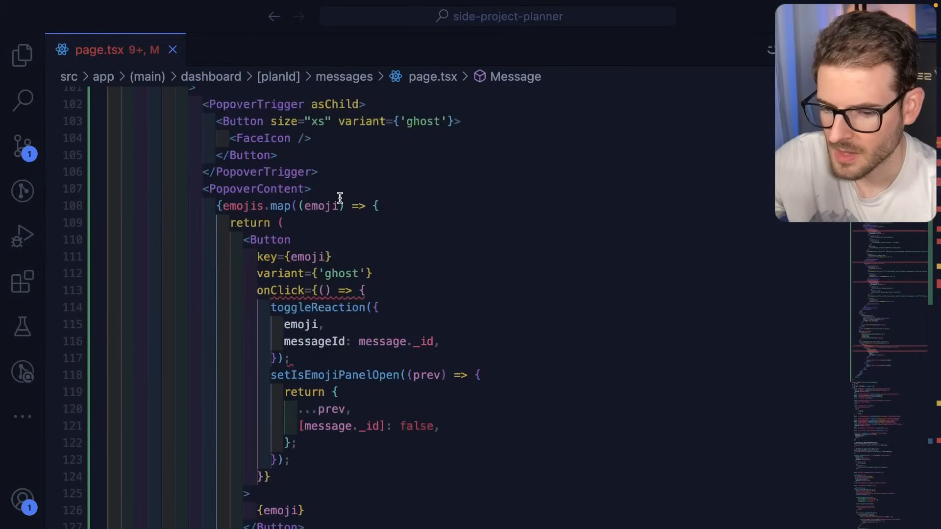
scroll(down, 3)
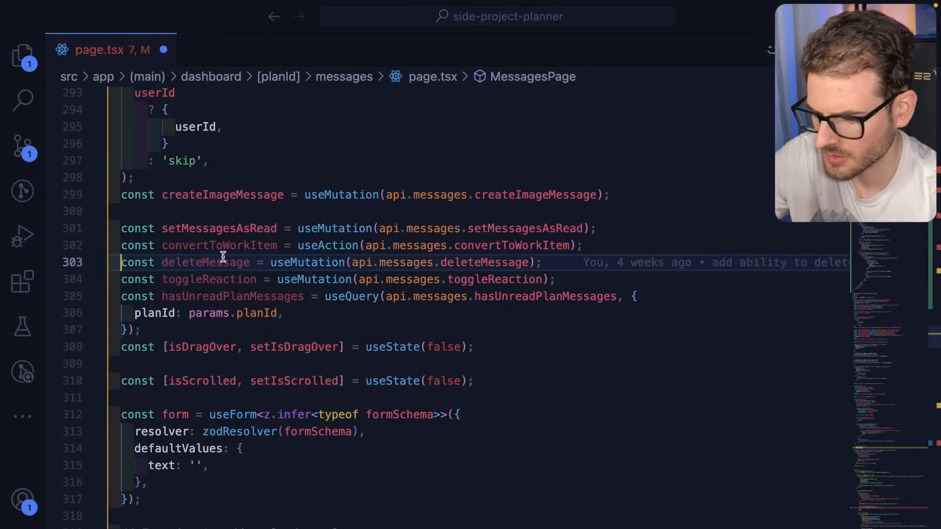
Step: Move the mutation hooks into Message, skip isPremiumUser without userId, and search for <Message
click(209, 279)
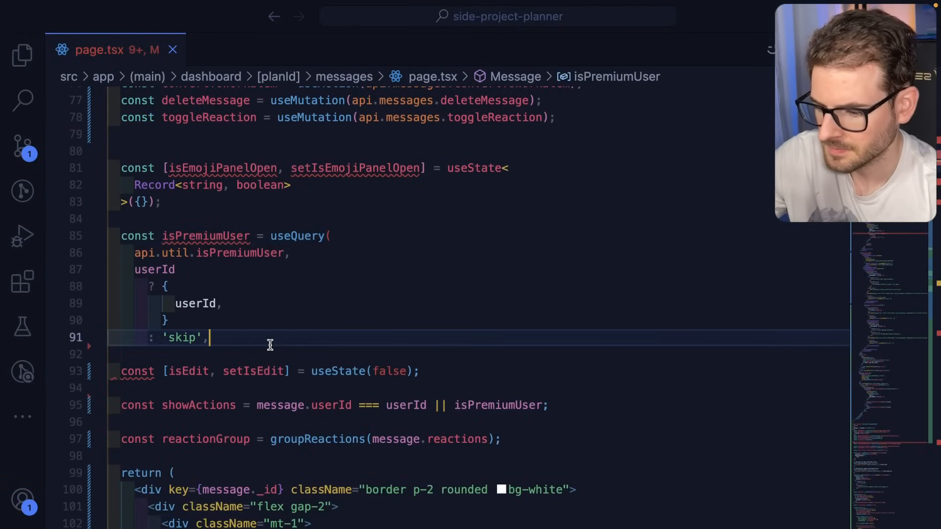
text())
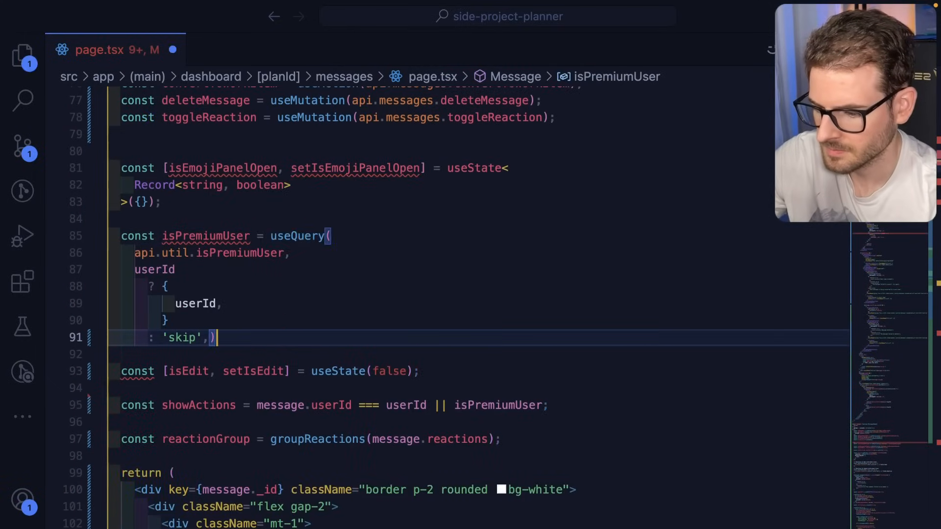
scroll(down, 3)
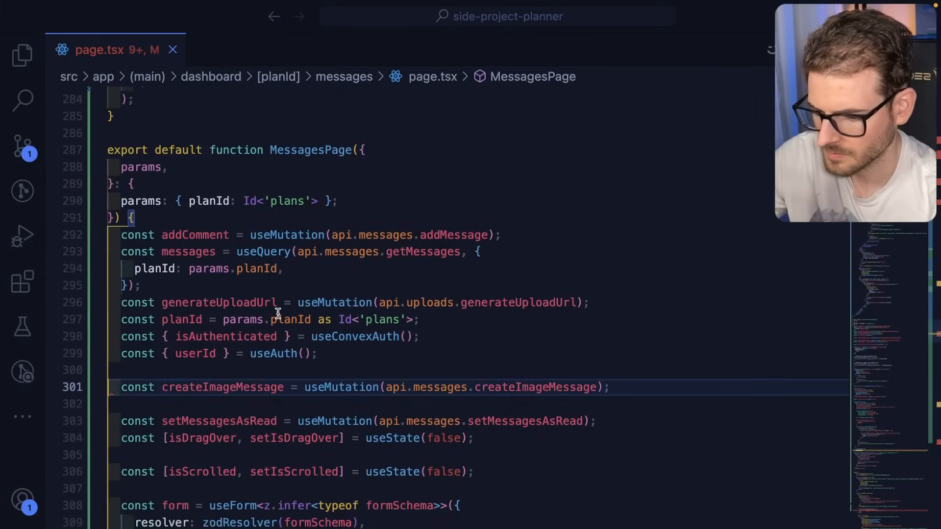
scroll(up, 3)
text(isEmojiPanelOpen: boolean;)
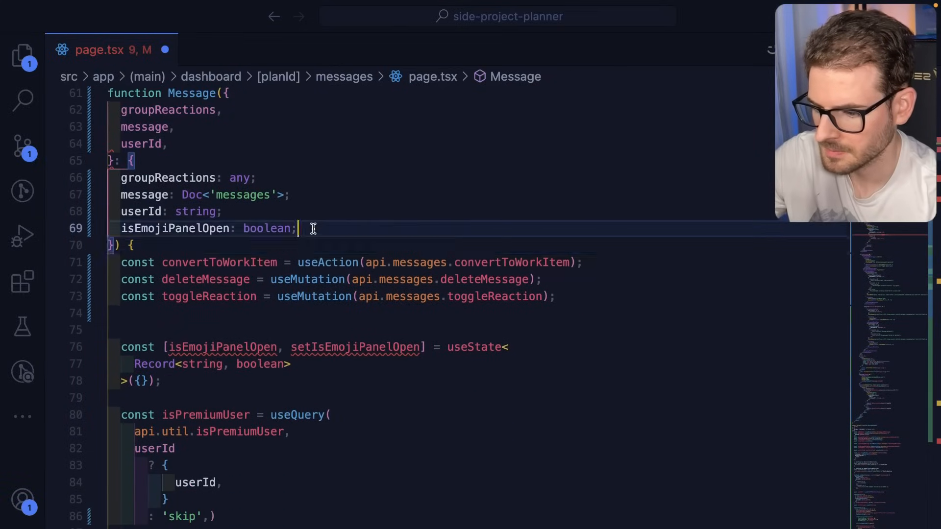
text(<Message)
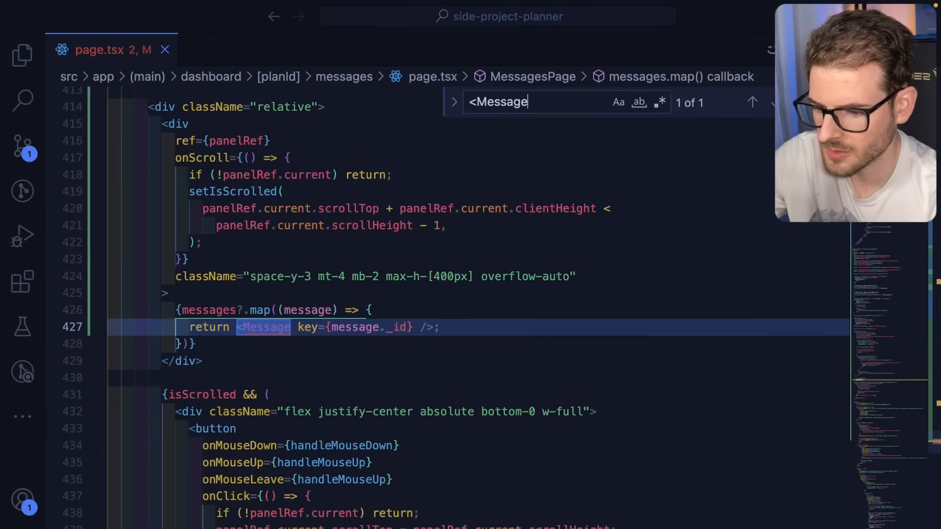
Step: Split the <Message> tag across lines and add a groupReactions prop
key(Enter)
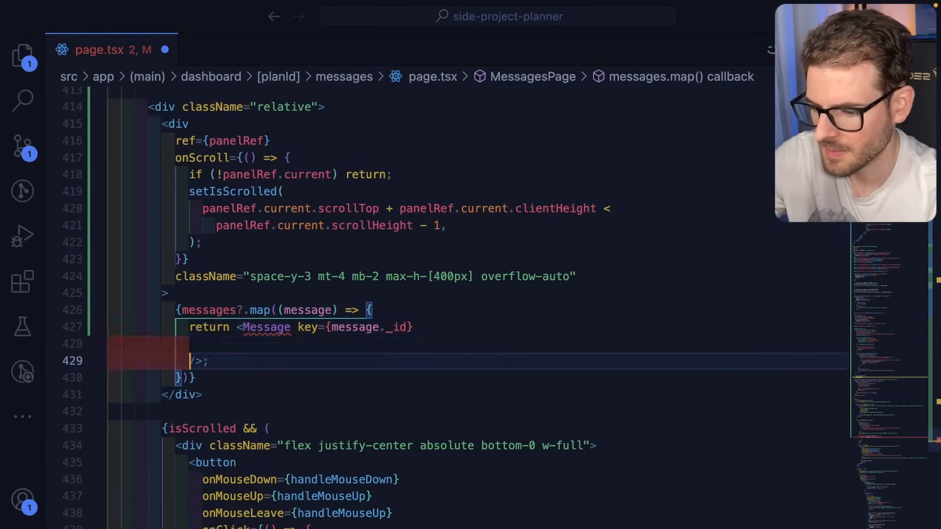
text(groupReactions={grop)
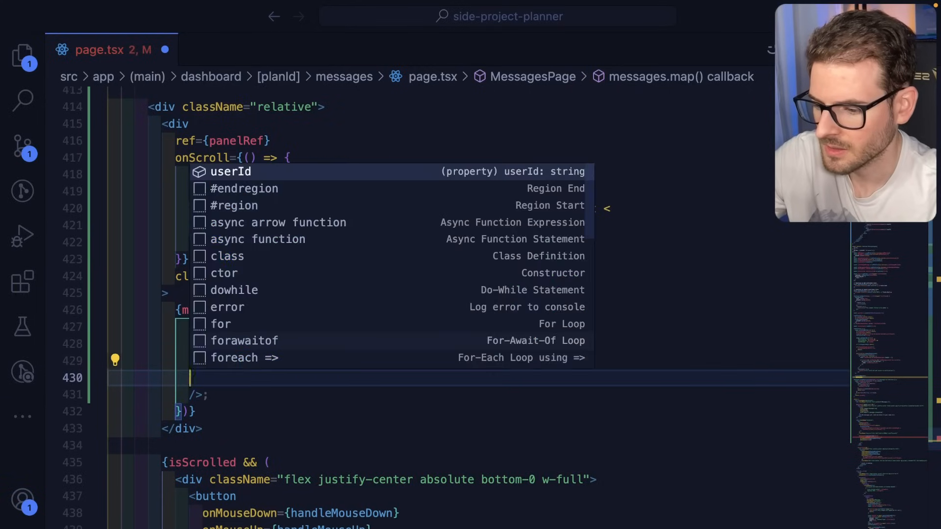
key(Enter)
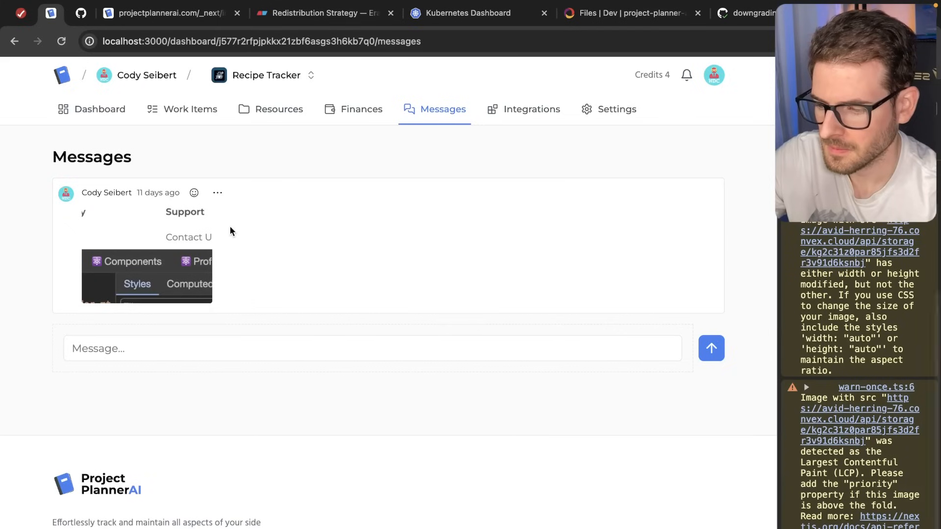
Step: Post a 'Testing' message, then type 'asdfasd' into its edit input
text(Testing)
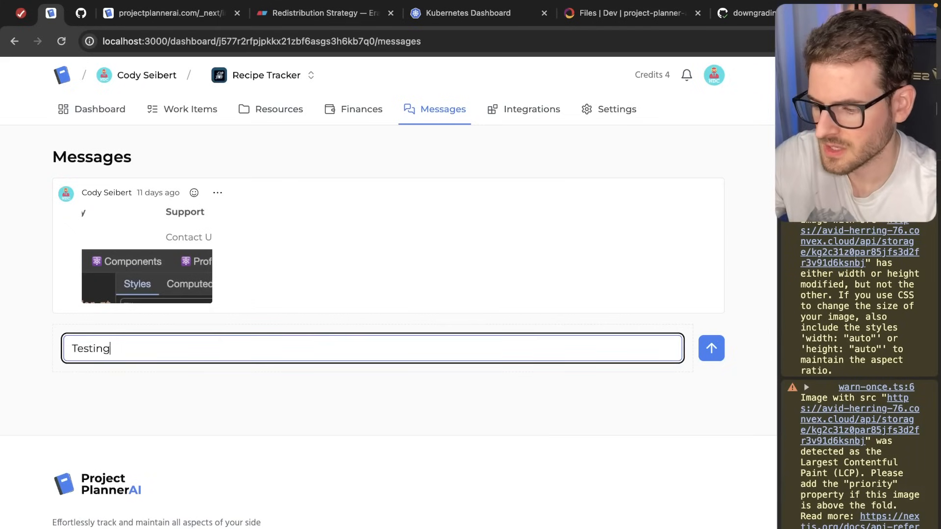
click(711, 348)
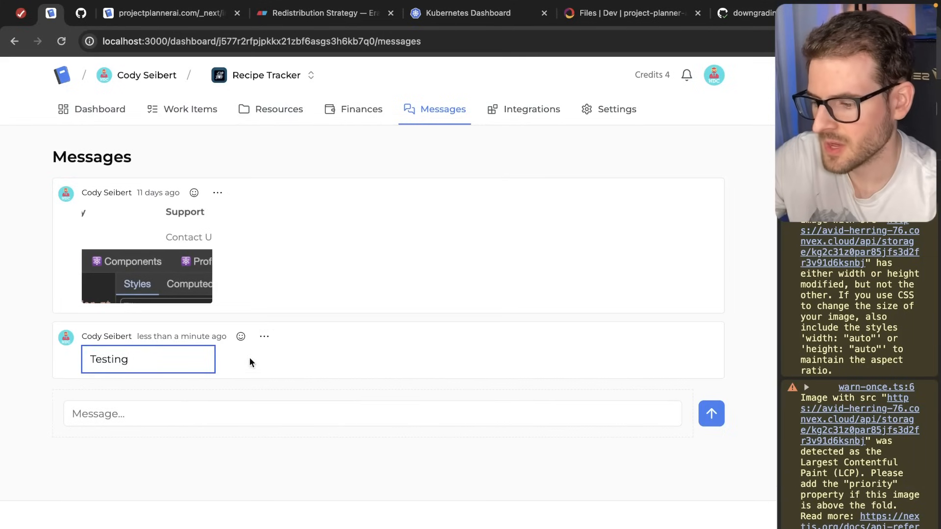
text(asdfasd)
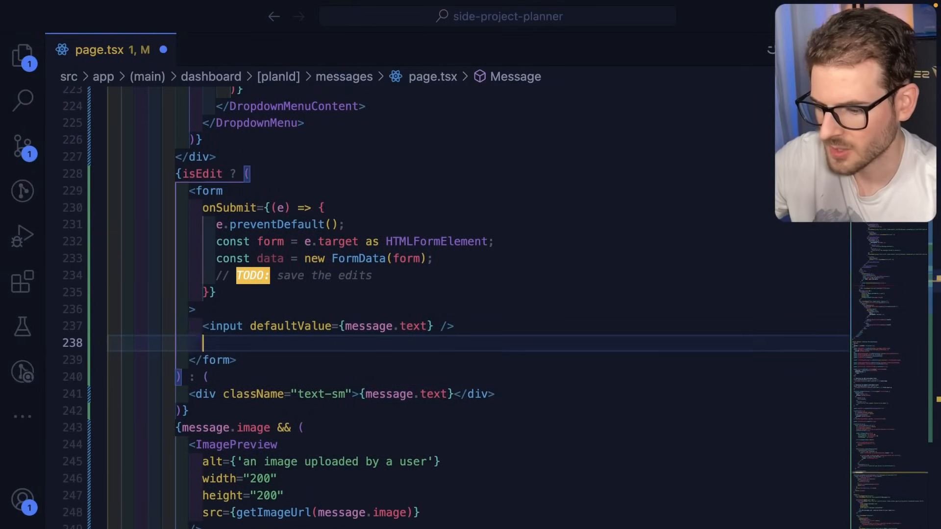
Step: Add Save and outlined Cancel (setIsEdit(false)) buttons, with flex gap-2 items-center on the form
text(<Button)
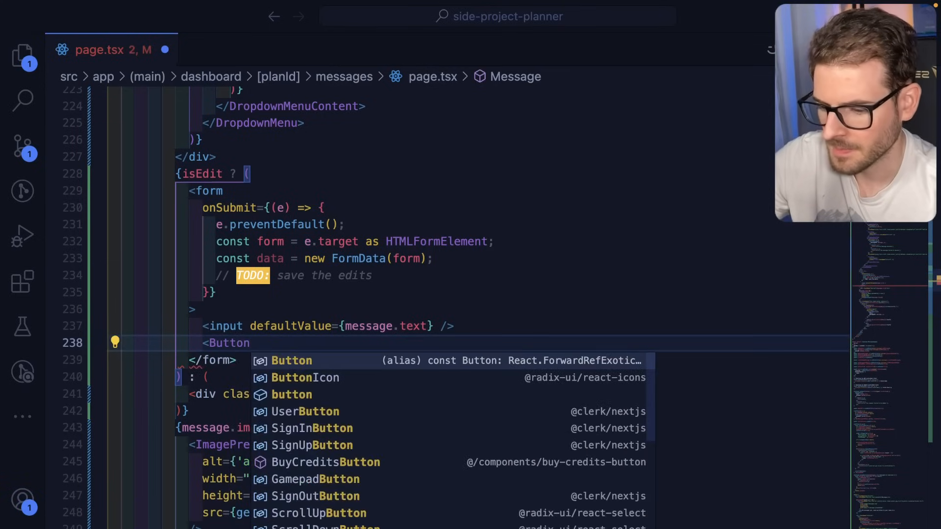
text(Save>)
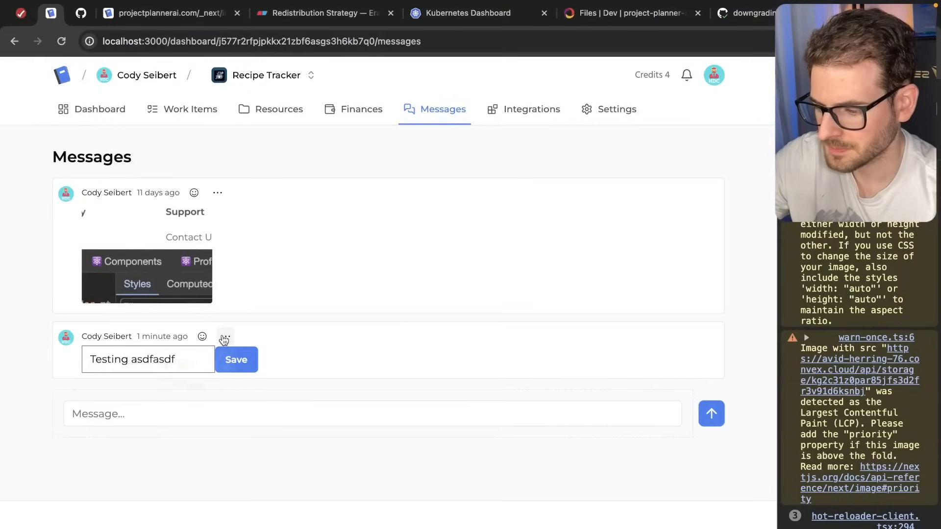
click(225, 336)
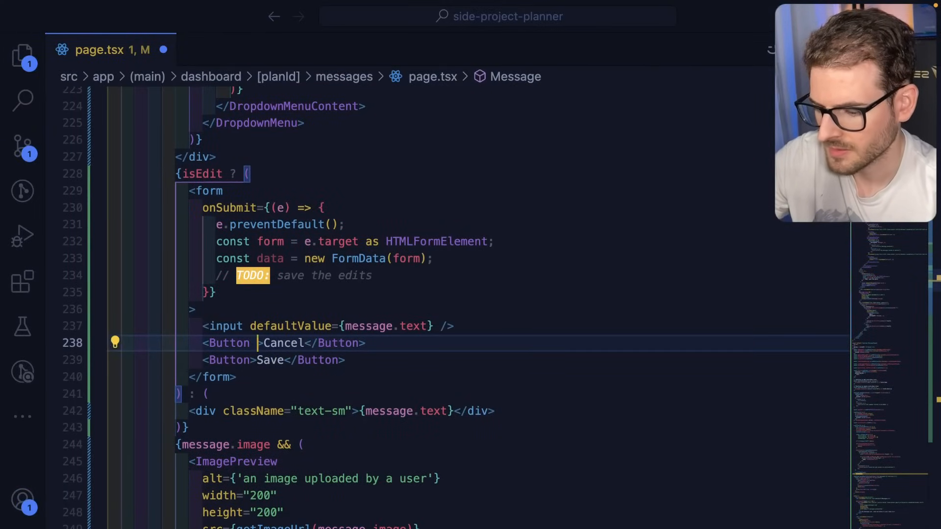
text(variant={'outline)
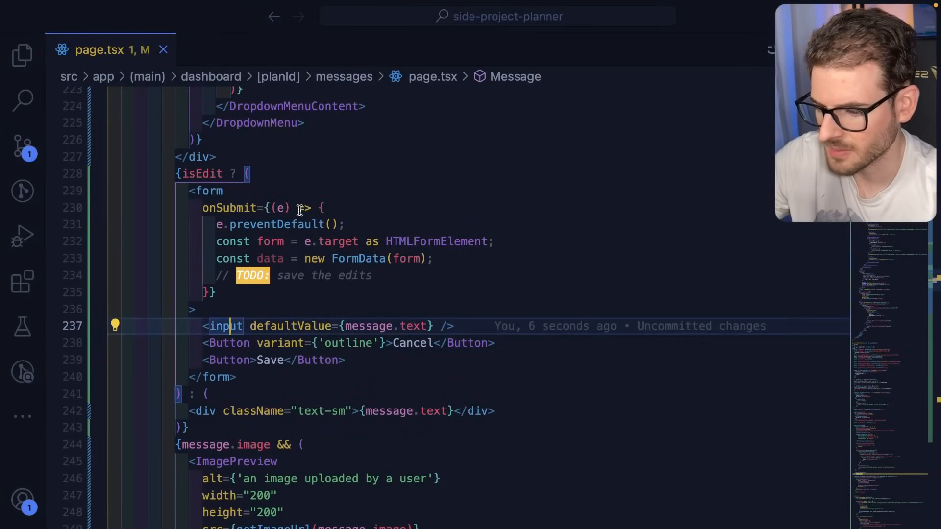
text(classn)
text(onClick={() => {)
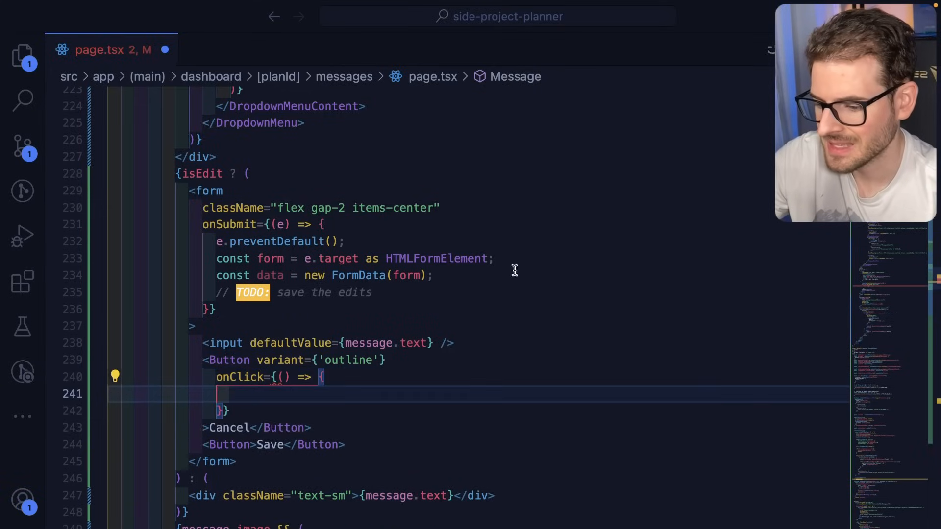
text(set)
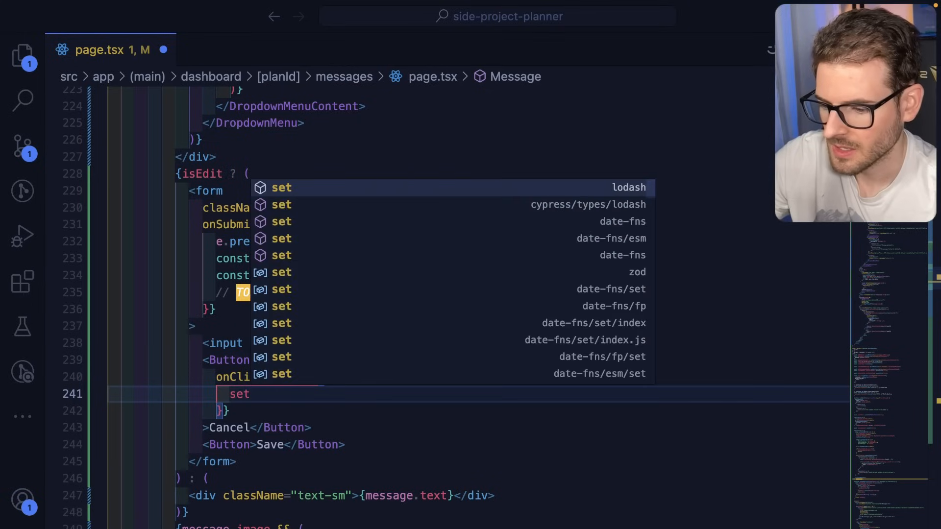
text(IsEdit(false);)
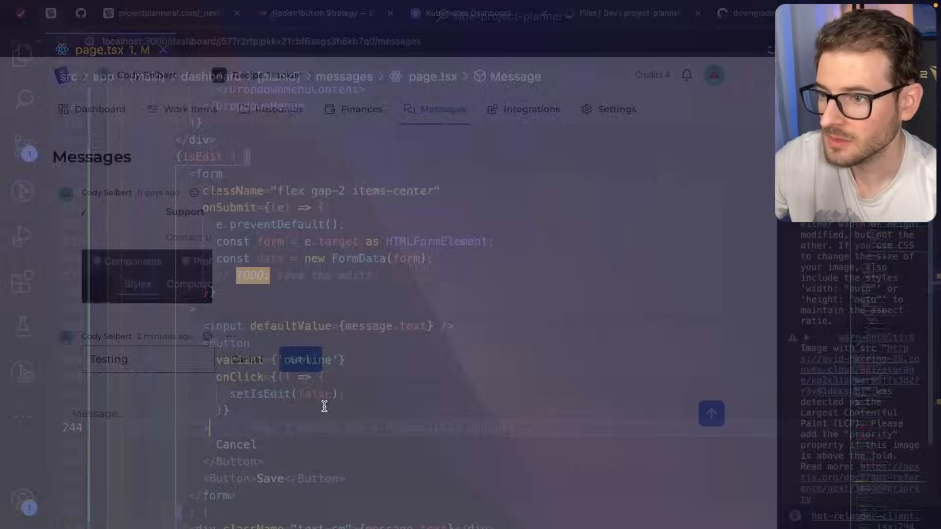
Step: Place the cursor after the save-edits TODO comment in the edit form code
click(231, 337)
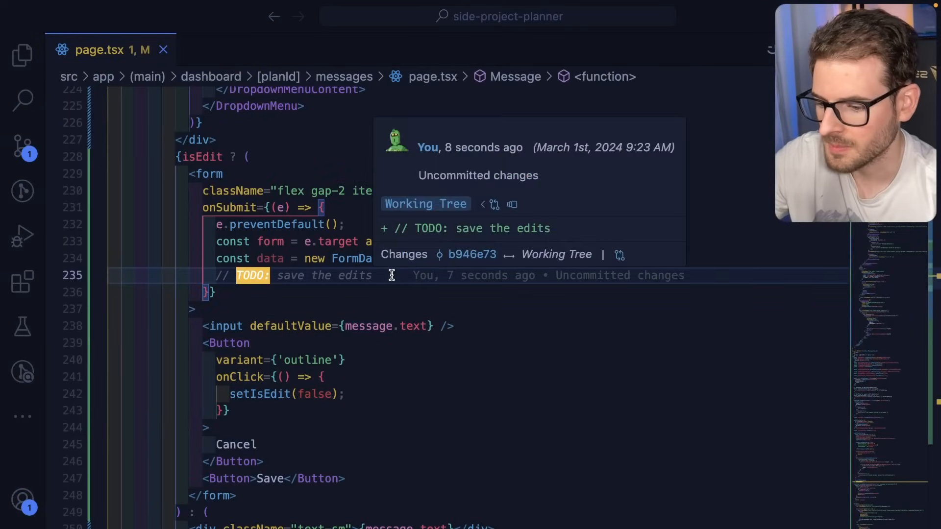
Step: Add an updateMessage() call under the TODO and open convex/messages.ts
text(updateM)
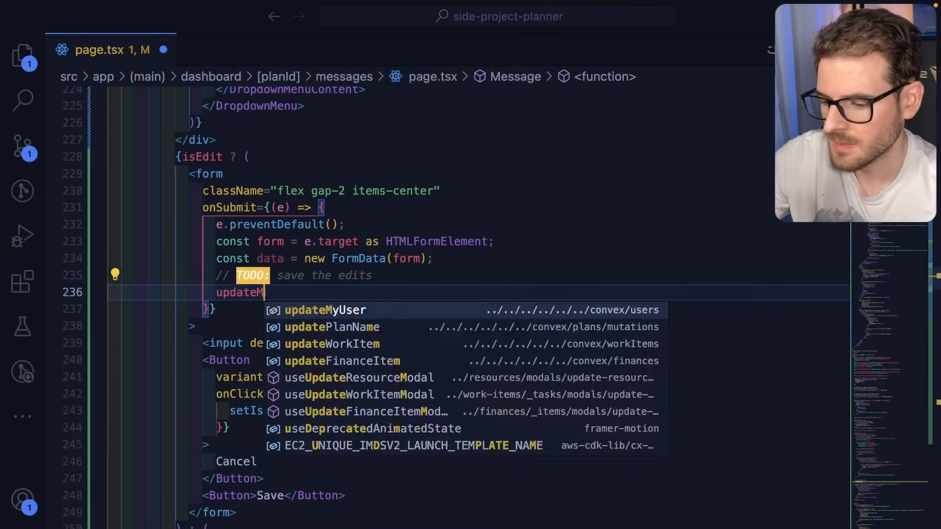
text(essage())
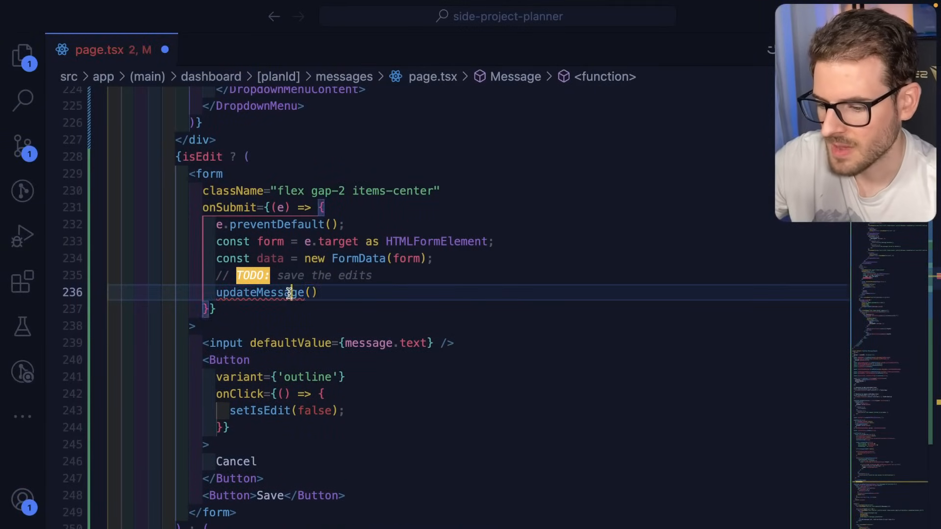
text(convex/mes)
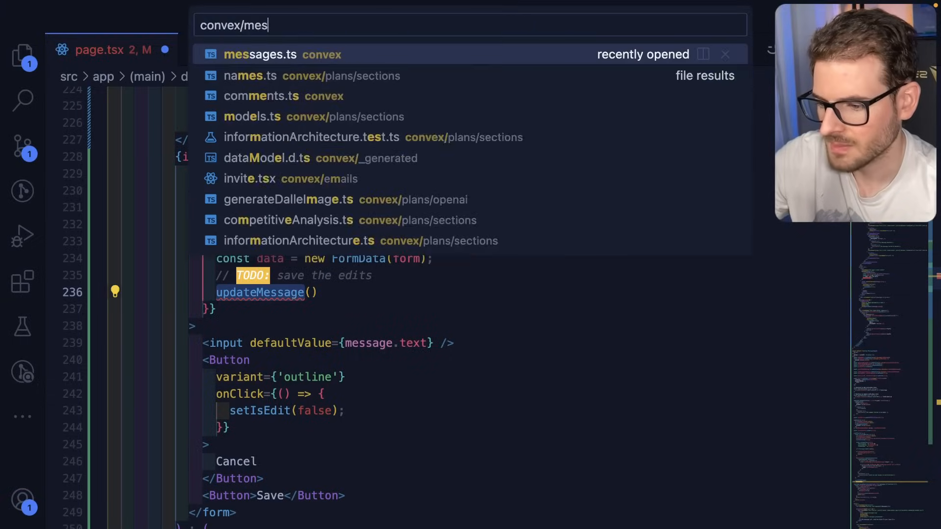
click(271, 54)
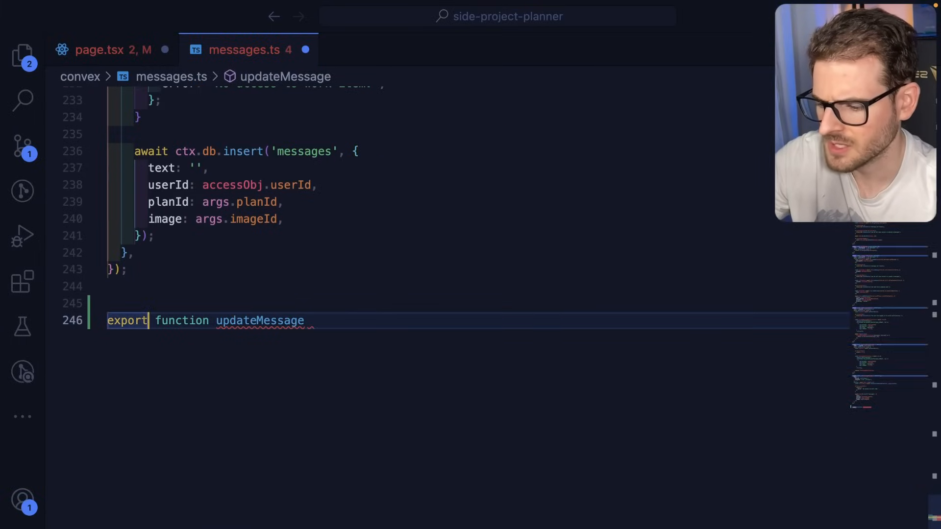
Step: Start an updateMessage mutation with args messageId: v.id('messages') and text: v.string()
text(const updateMessage =)
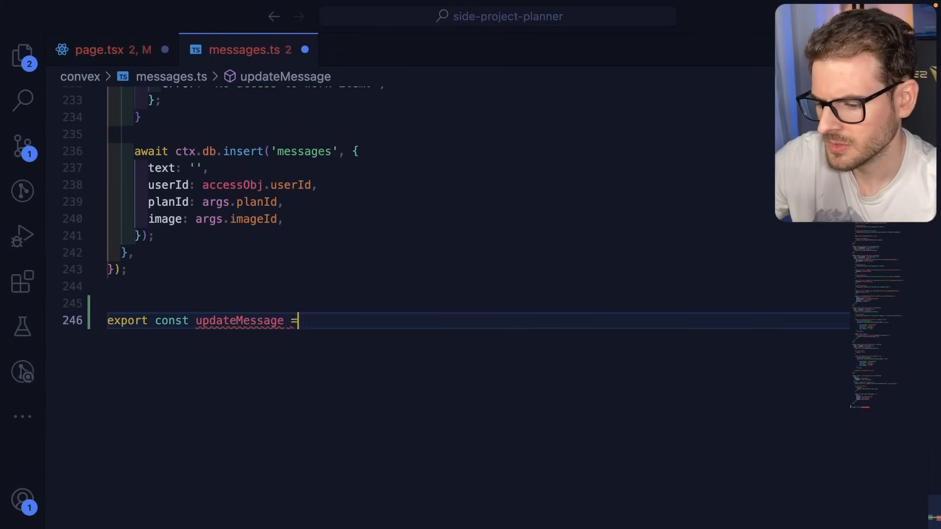
text(mutat)
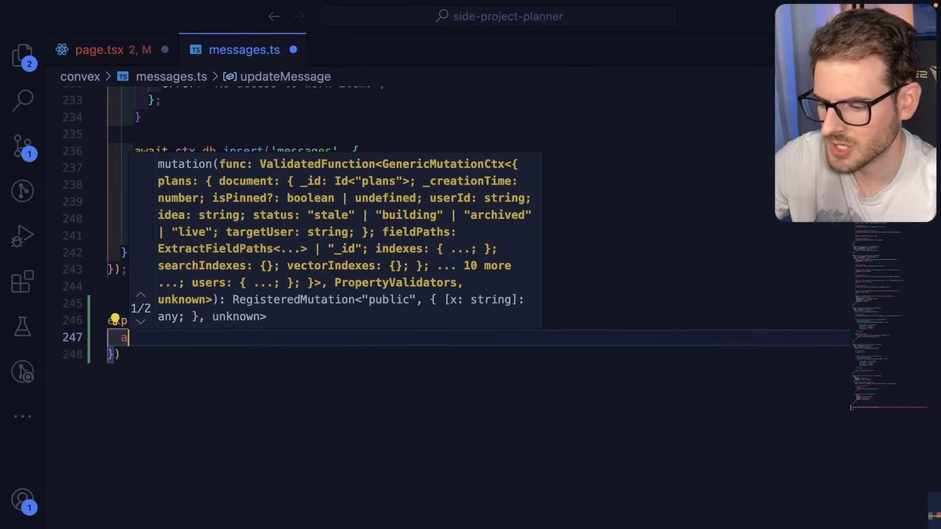
text(rgs: {})
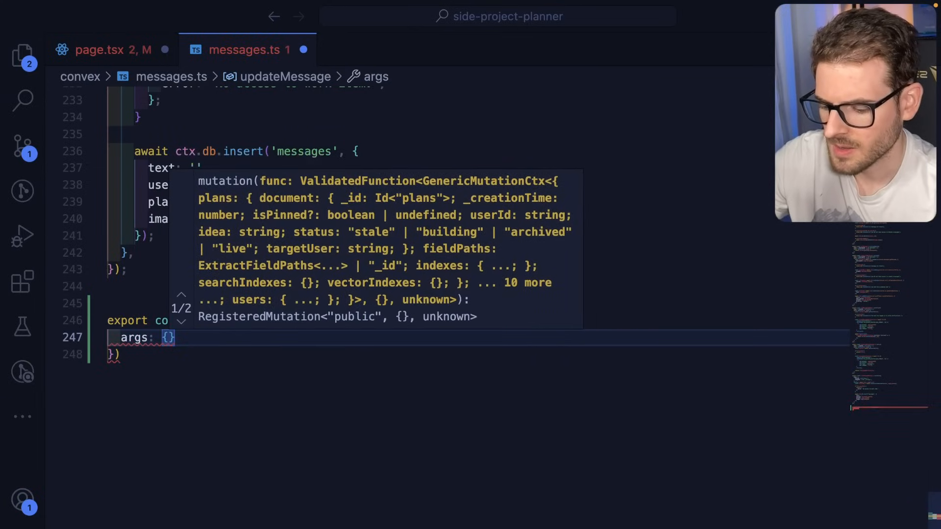
text(messageId: v)
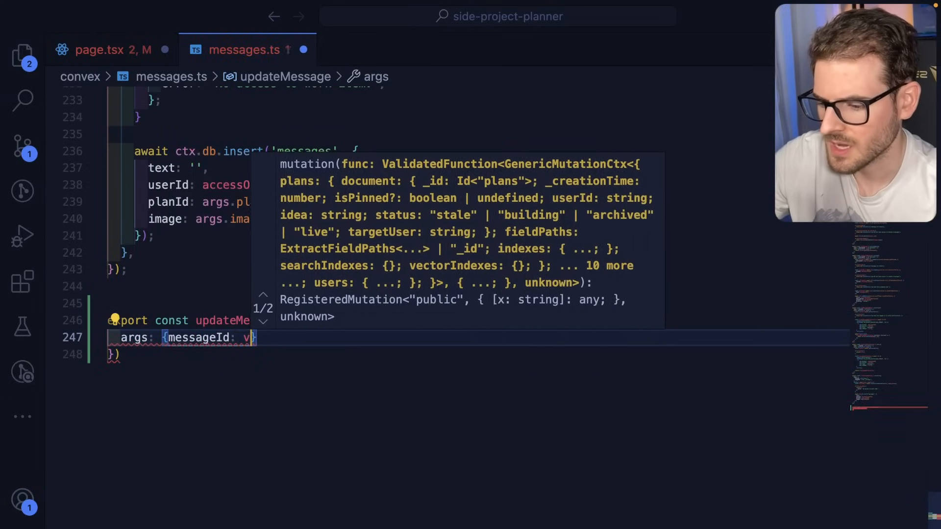
text(id(""))
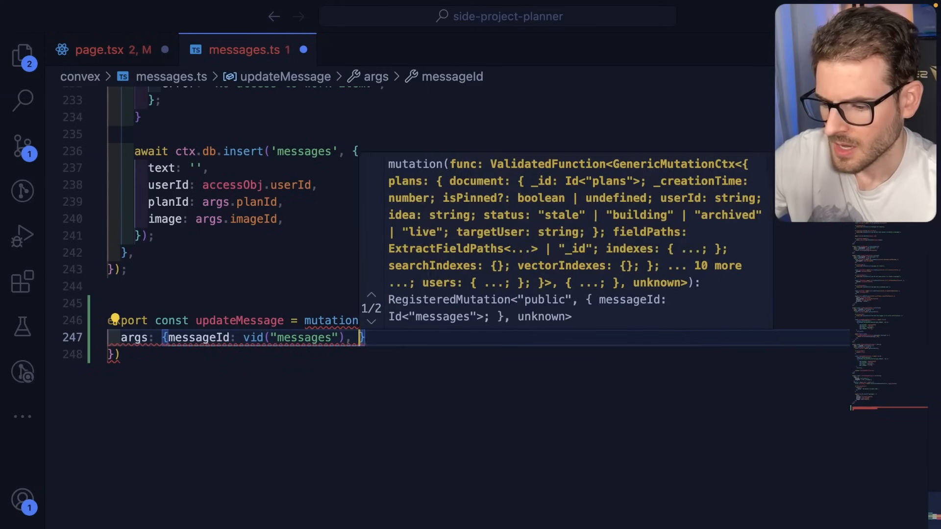
text(, text: v.str)
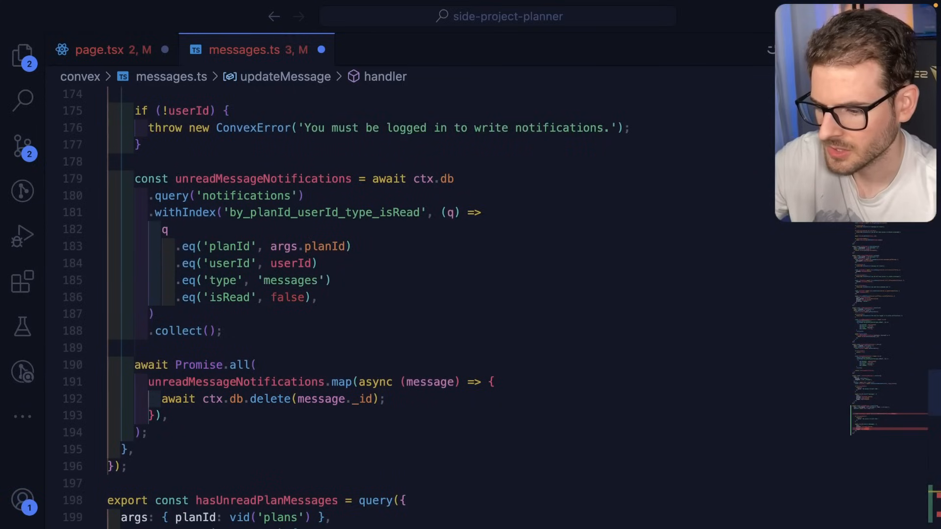
Step: Write the handler: fetch the message, check edit access, patch its text with args.text
text(const message =)
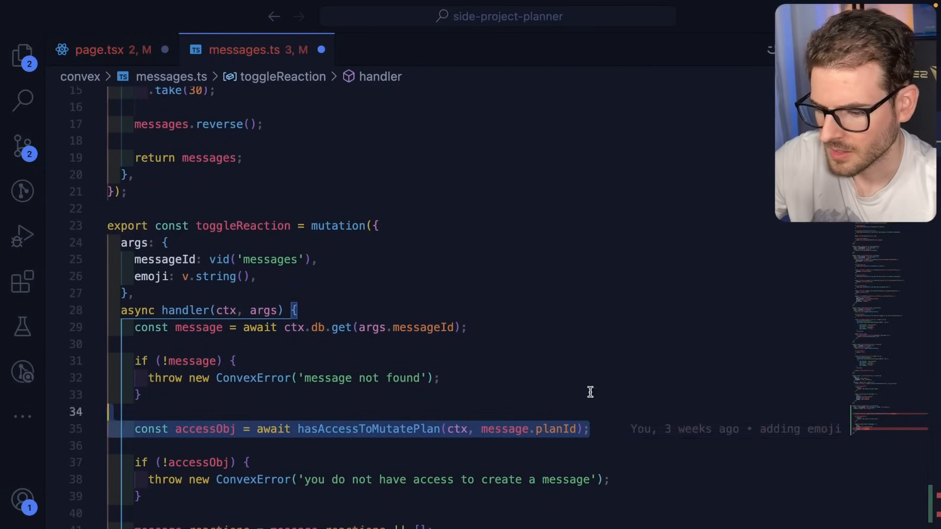
scroll(down, 3)
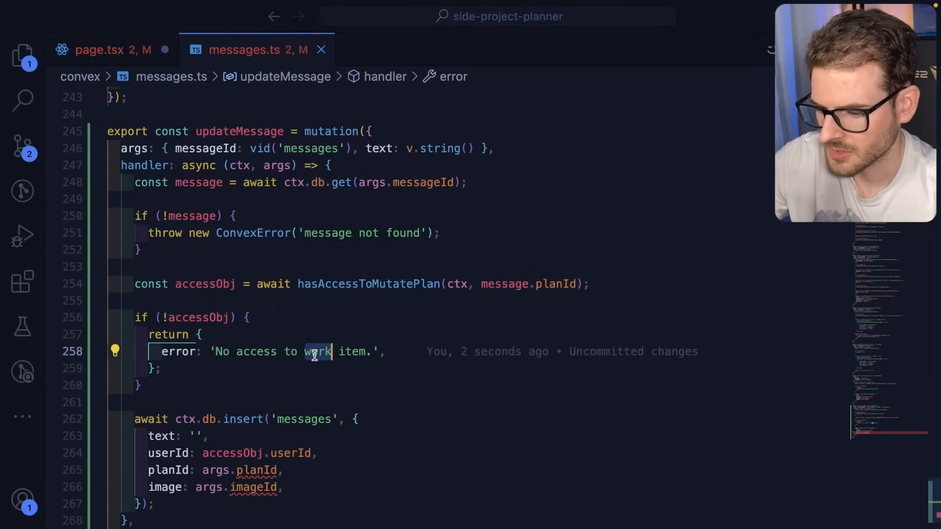
text(edit message)
click(247, 419)
text(patch)
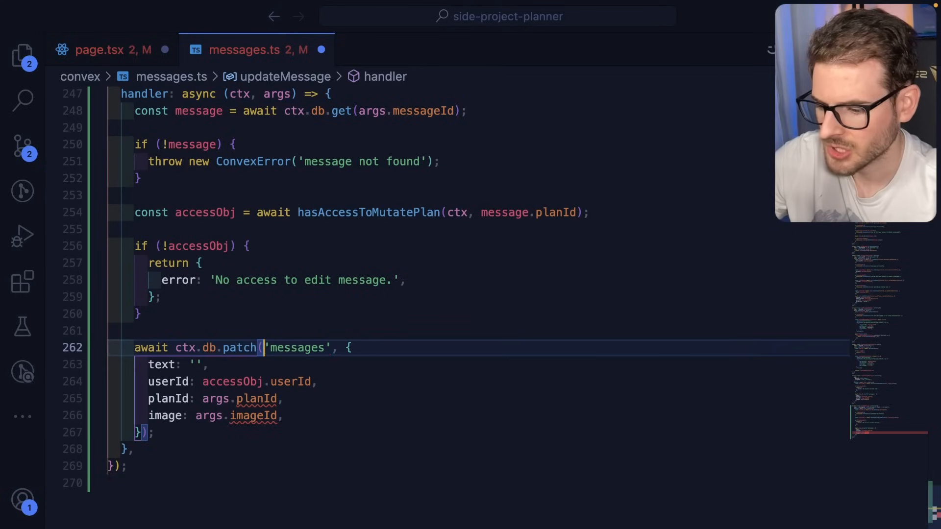
text(message._id)
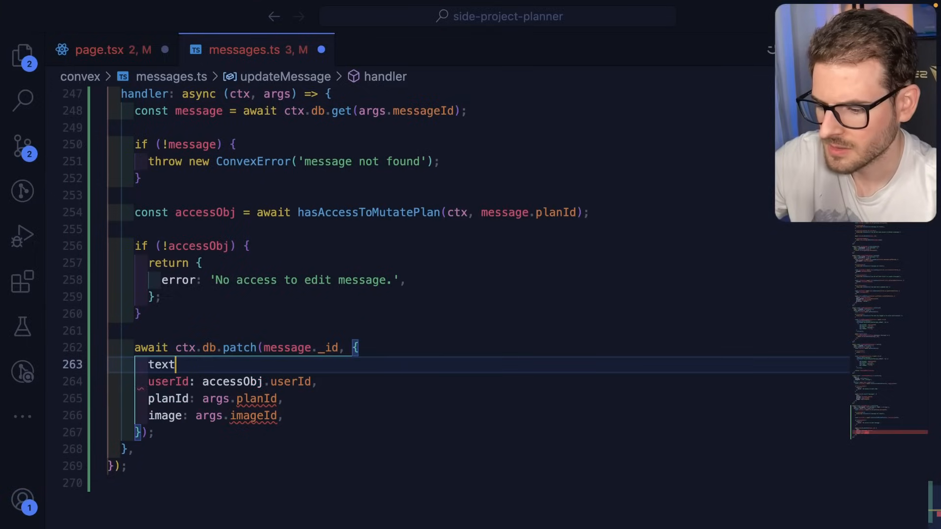
text(: args.text,)
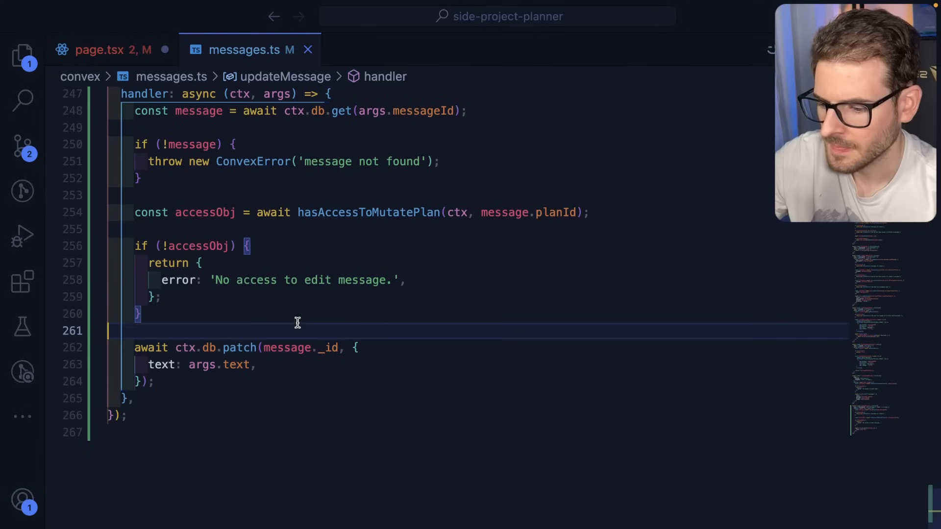
click(102, 49)
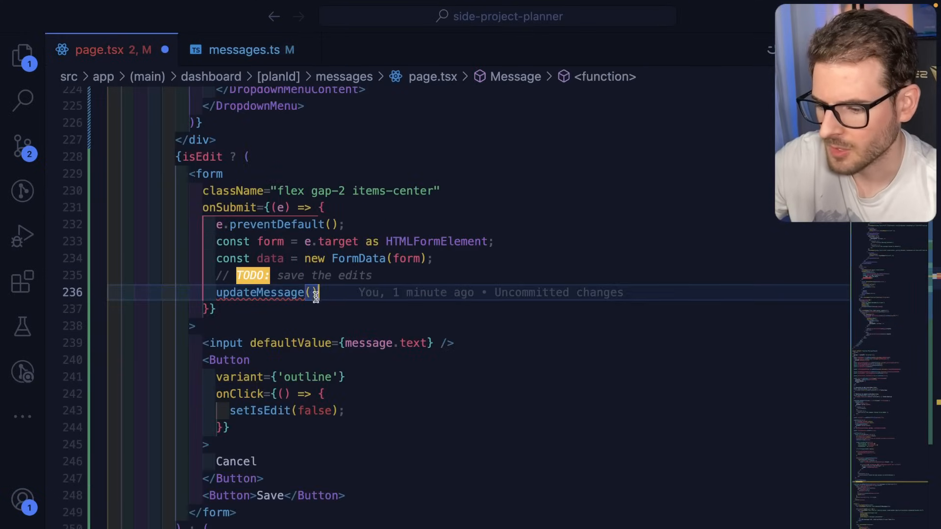
Step: Declare const updateMessage = useMutation(api.messages.updateMessage) in the Message component
text({)
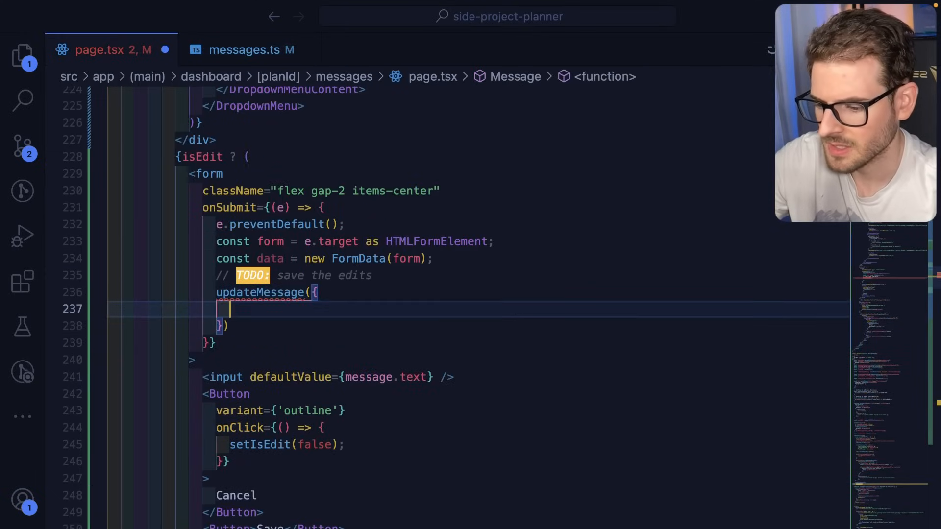
text(m)
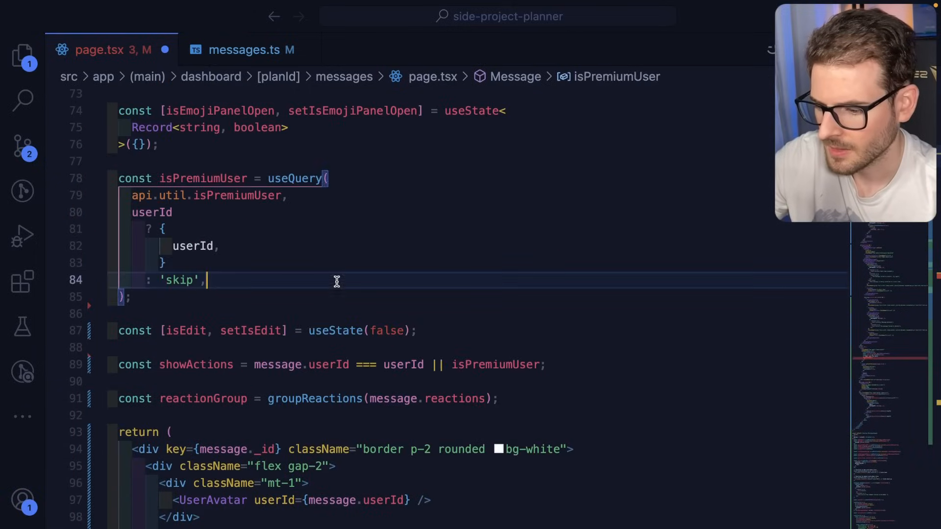
text(const updateMessage =)
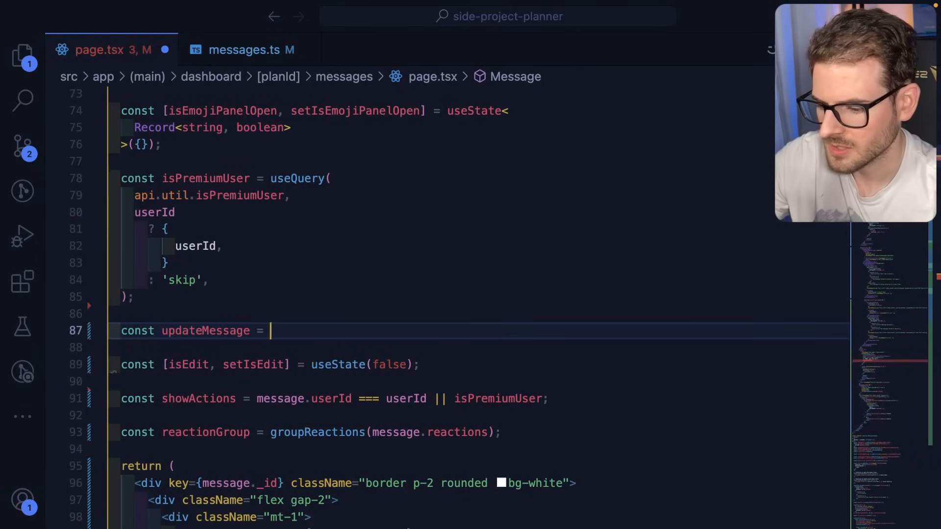
text(useMutation(api.)
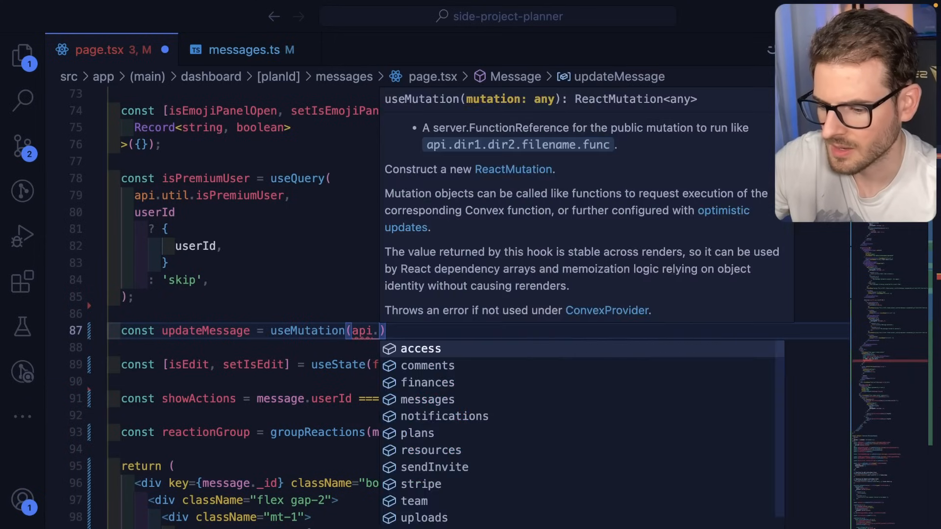
text(messages.updat)
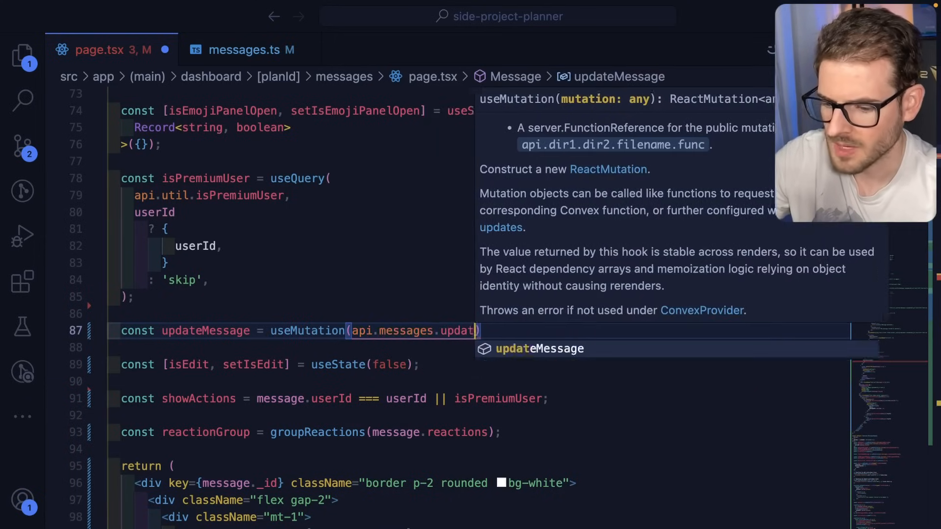
key(Tab)
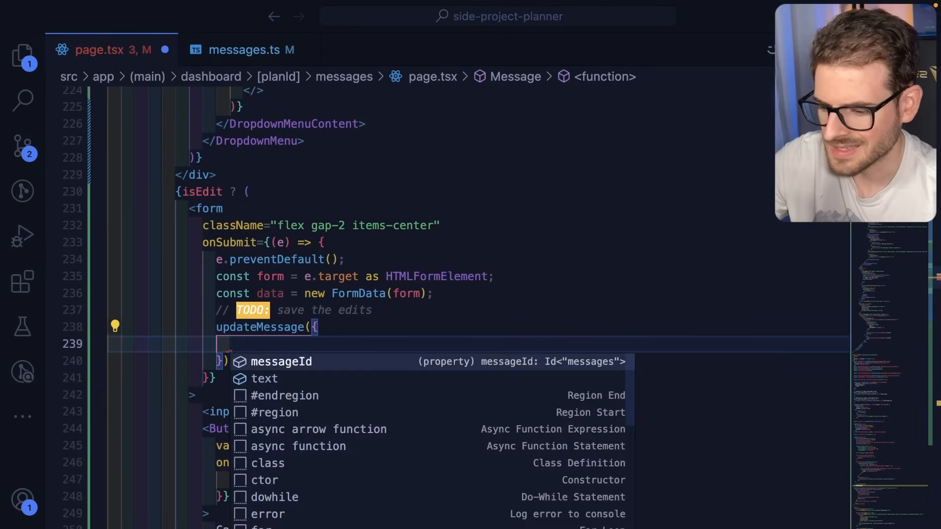
Step: Pass messageId: message._id and data.get('text') to updateMessage, and name the input 'text'
text(messageId: message._id,)
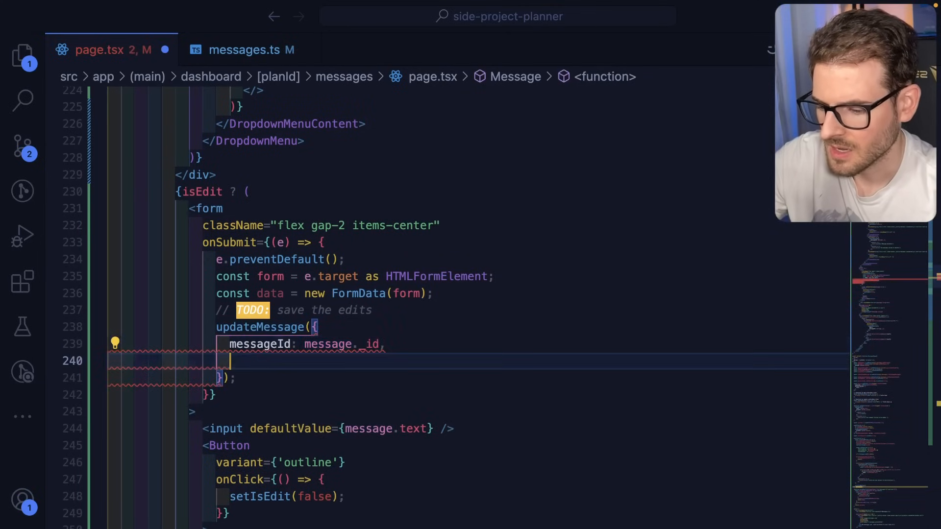
text(text: data.)
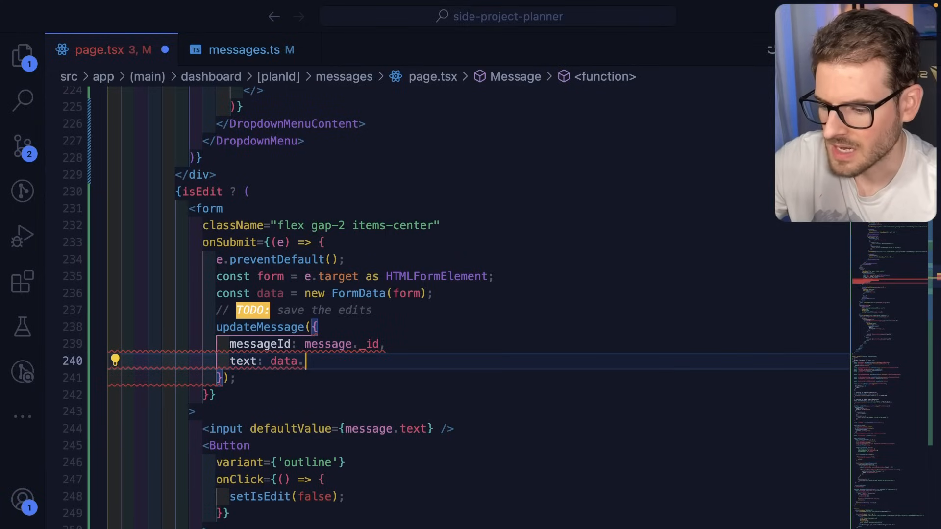
text(txt,)
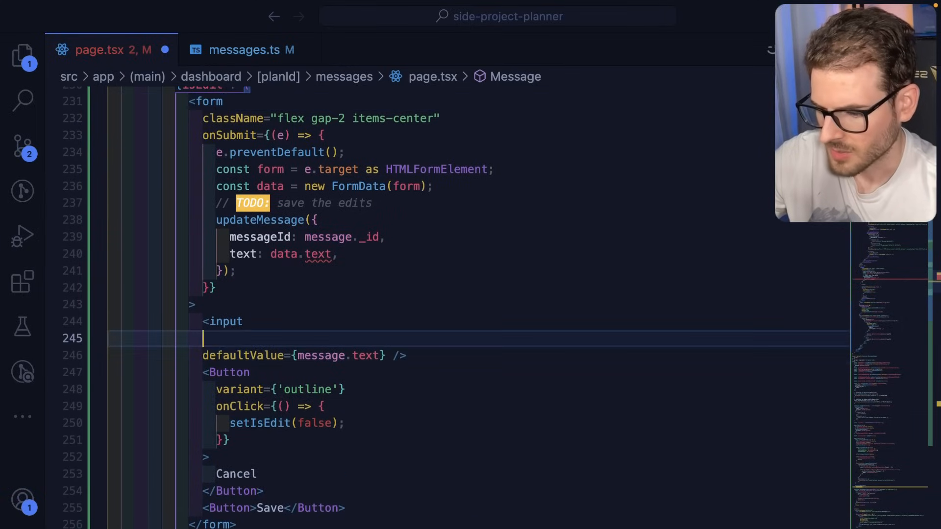
text(name="text" defaultValue={message.text} />)
click(525, 254)
text(get(")
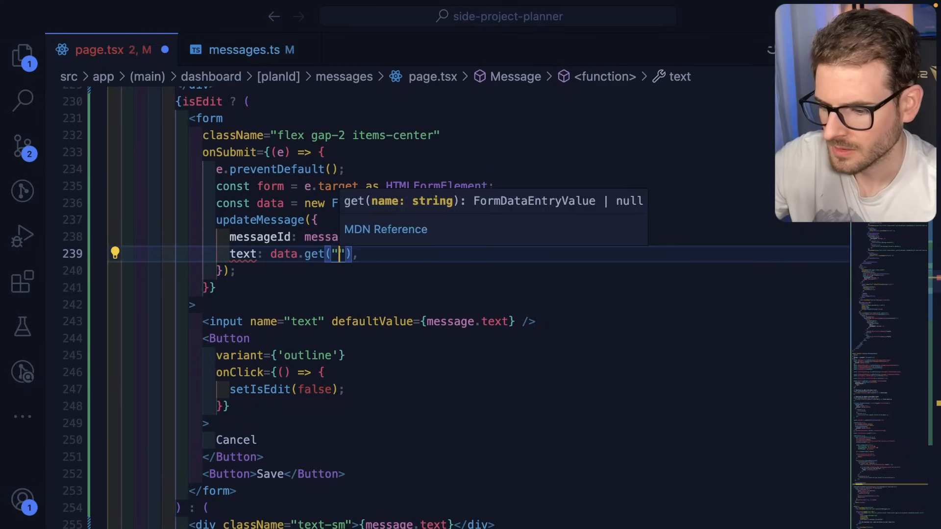
text(text')
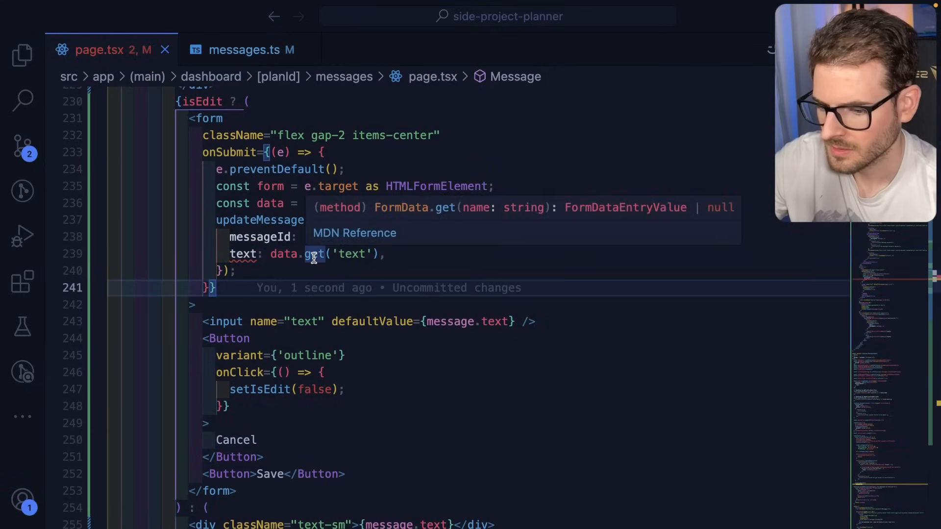
text(? '')
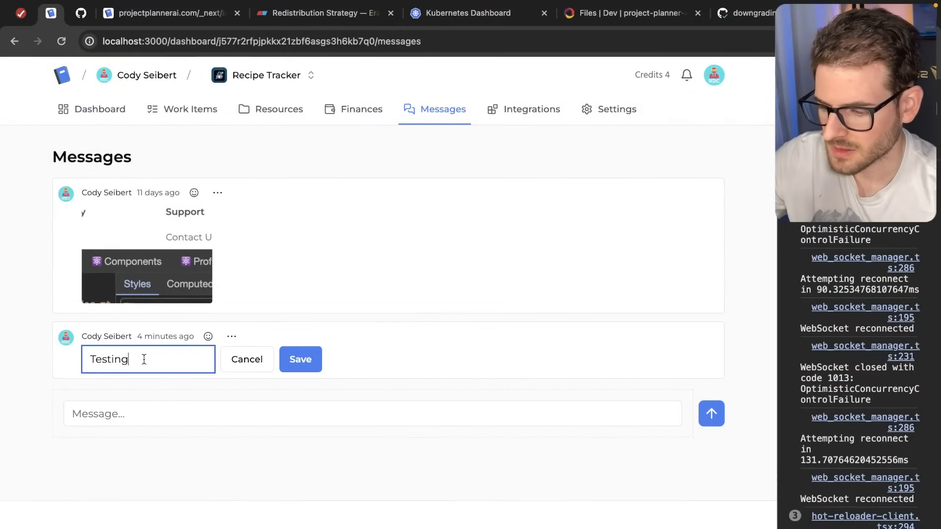
Step: Append 123 to the Testing message's edit input and save it
text(123)
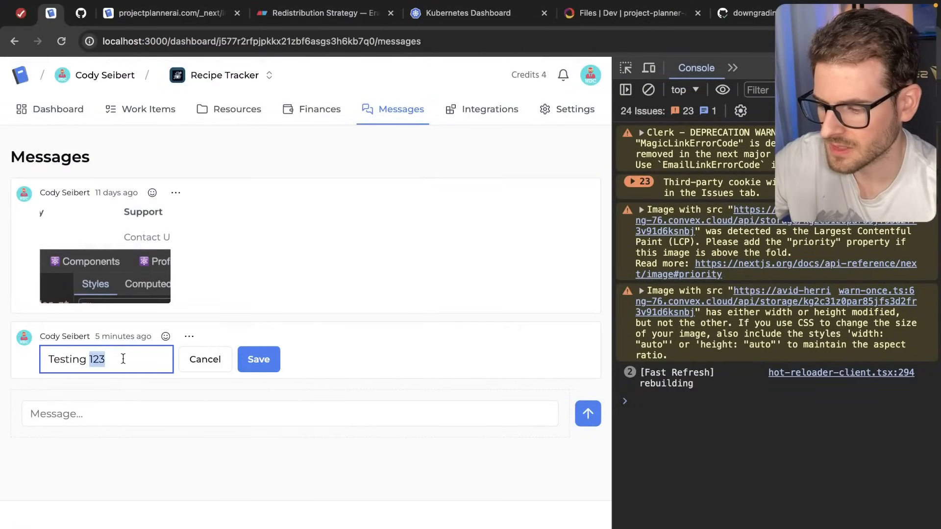
click(258, 359)
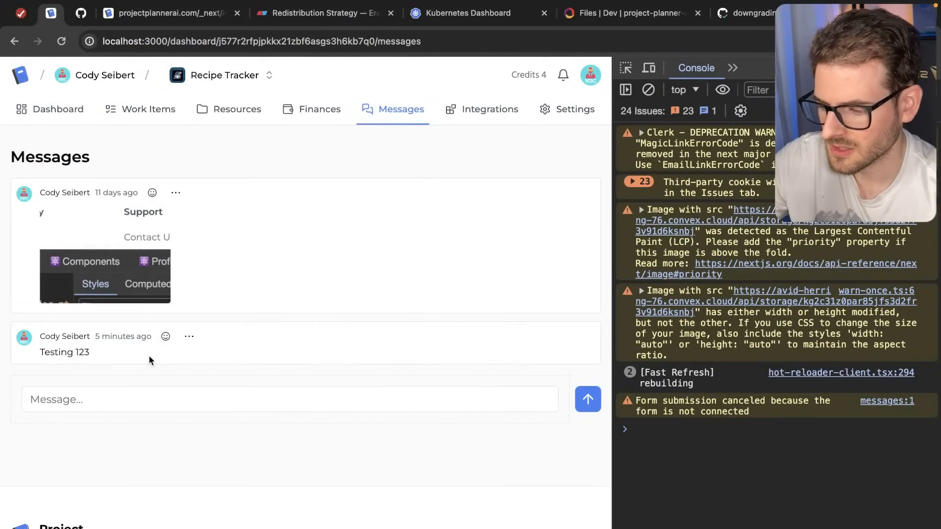
mouse_move(114, 361)
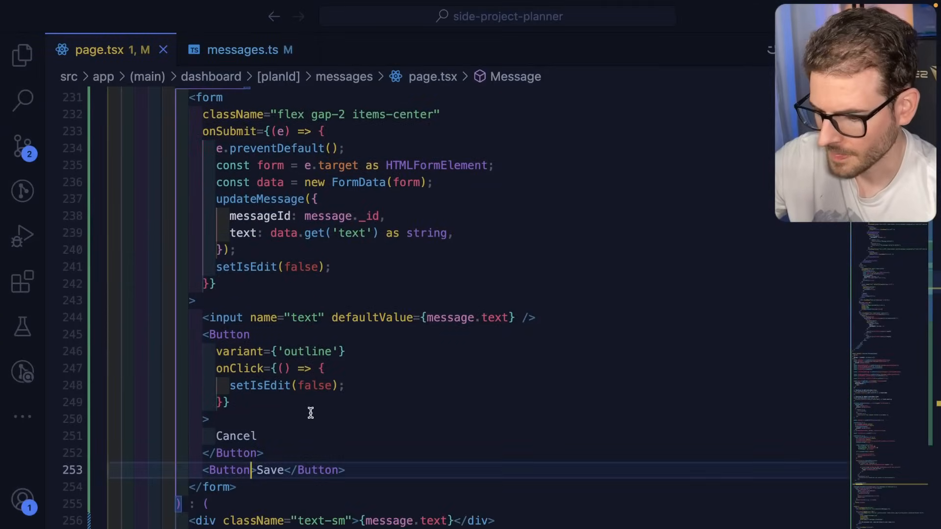
Step: Give the Save button type="submit" so it submits the edit form
text(type="sub)
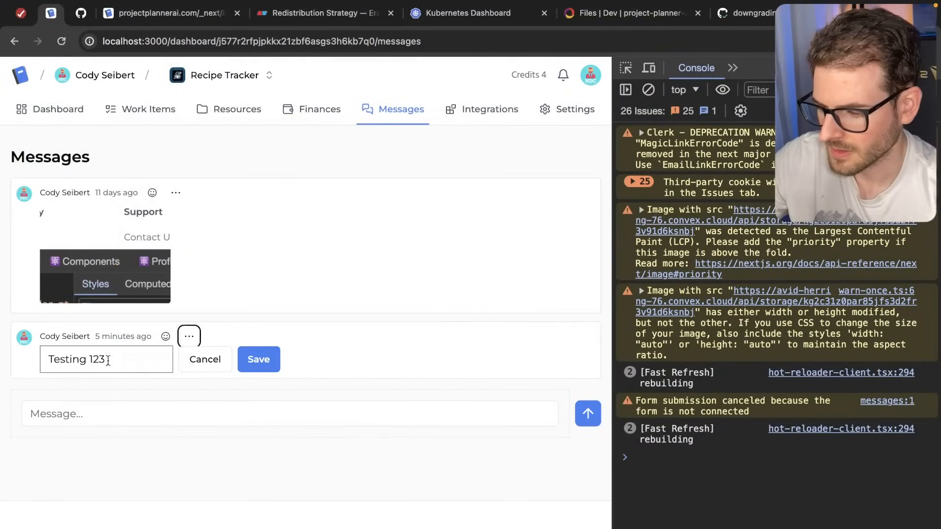
Step: Edit the message input to 'Testingasdfasdf' and switch the input element to Input
click(258, 359)
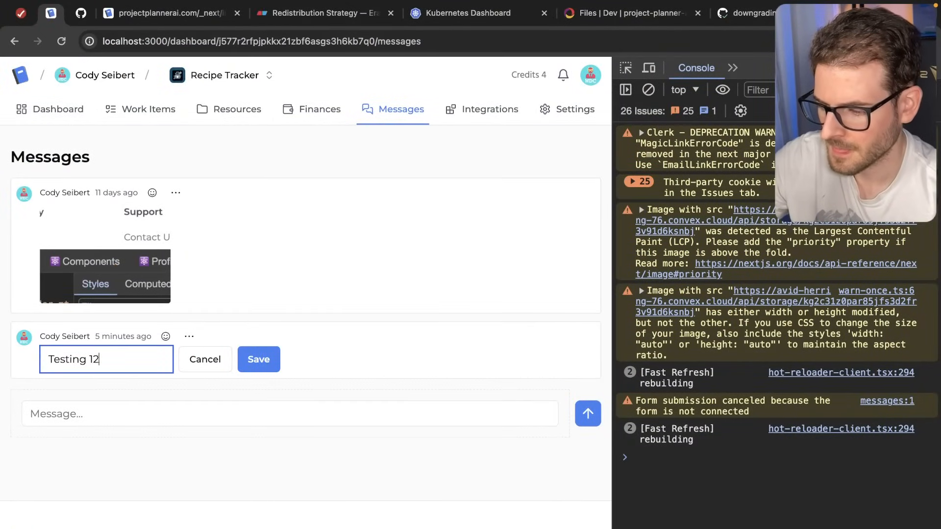
click(259, 359)
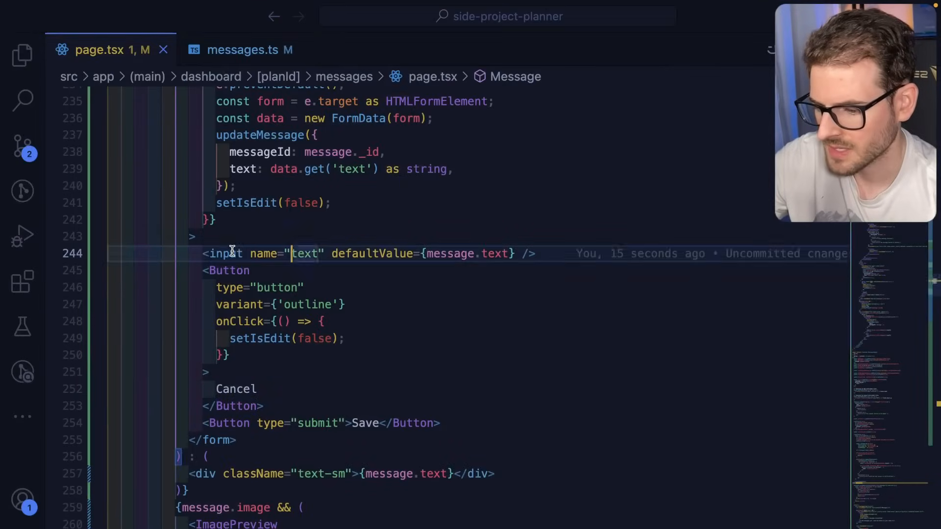
text(Input)
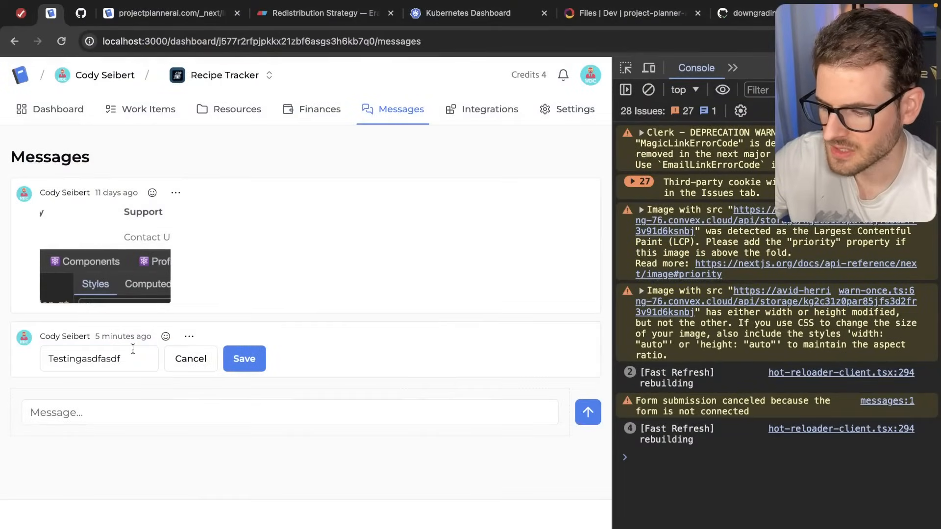
Step: Start editing the second message, type 'hello w', then cancel to discard the change
click(189, 336)
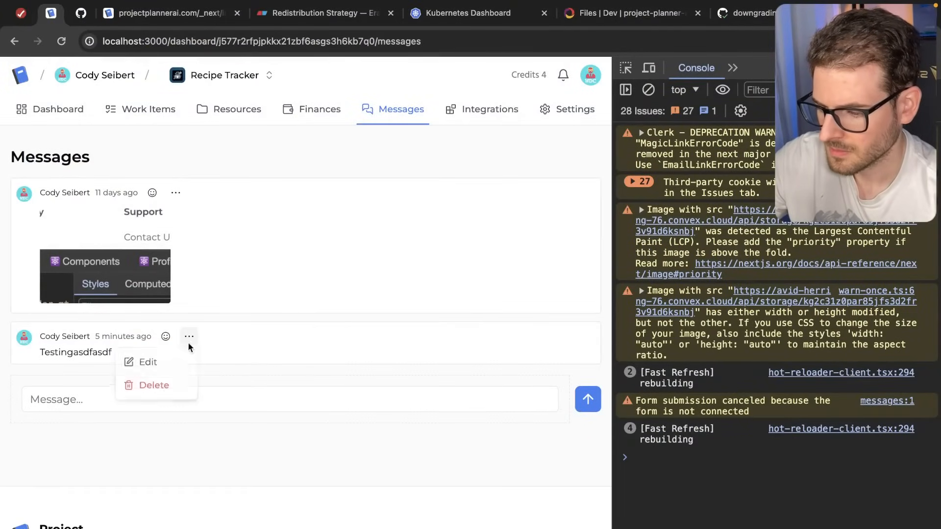
click(189, 337)
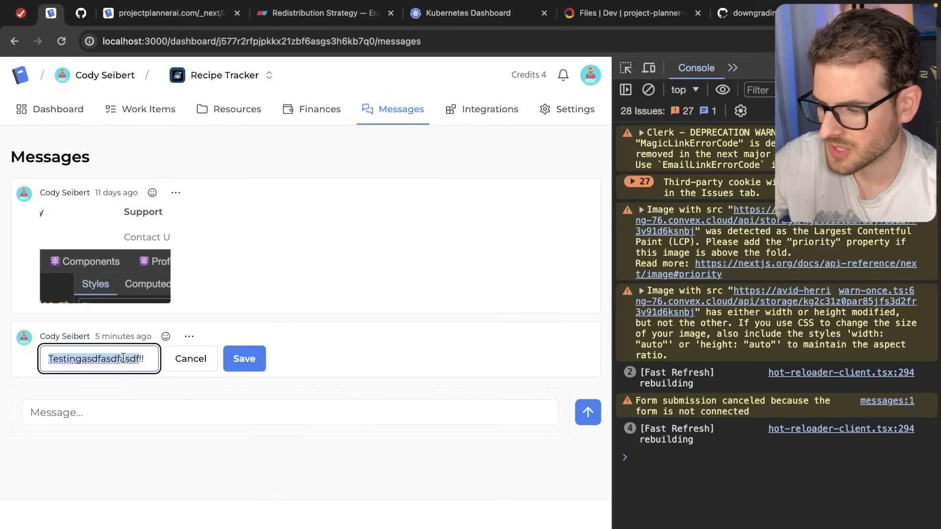
text(hello w)
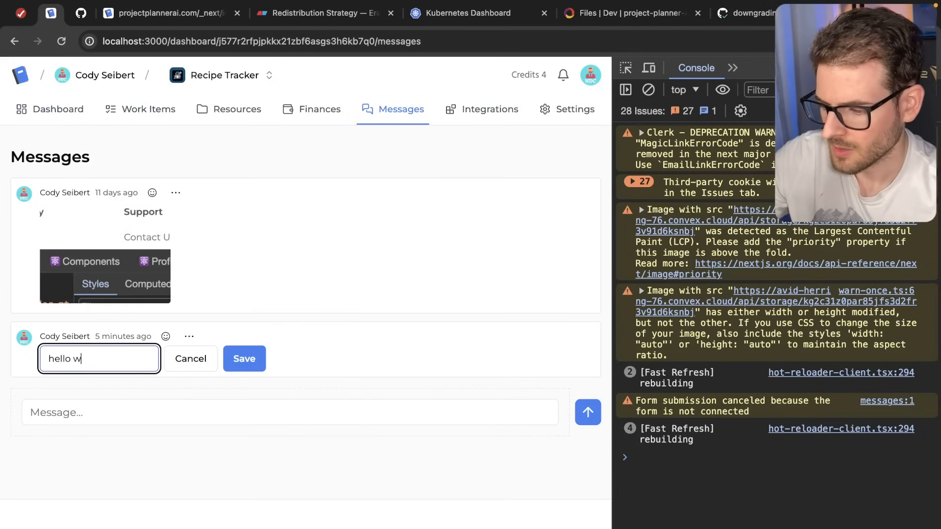
Step: Re-edit the second message and save its text as 'testing'
click(188, 336)
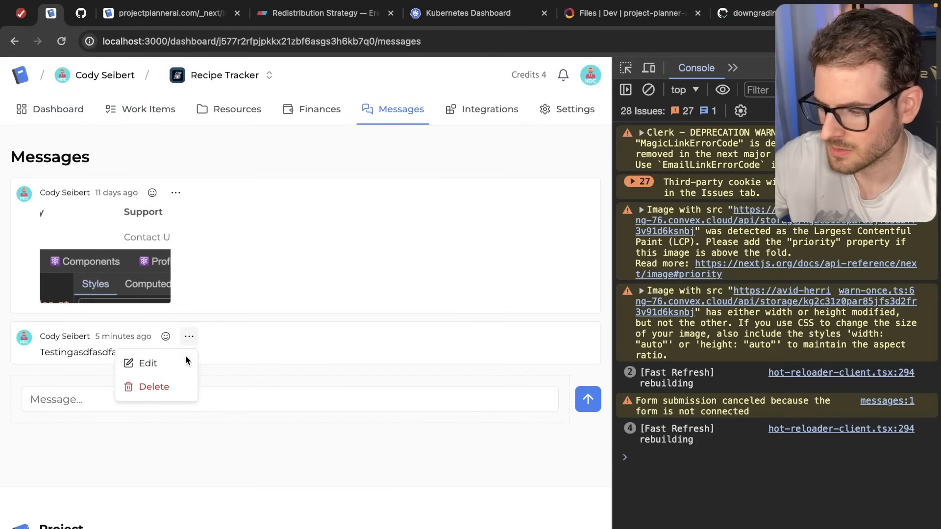
click(147, 364)
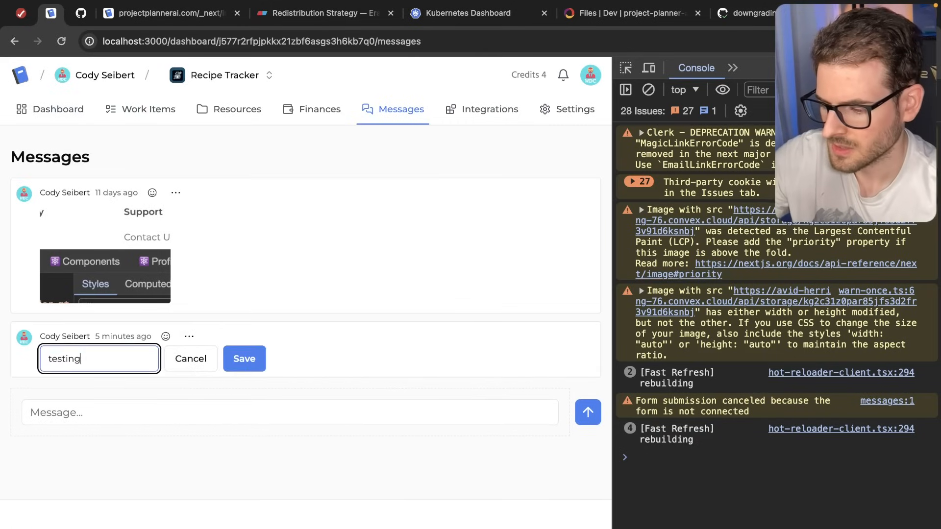
click(244, 358)
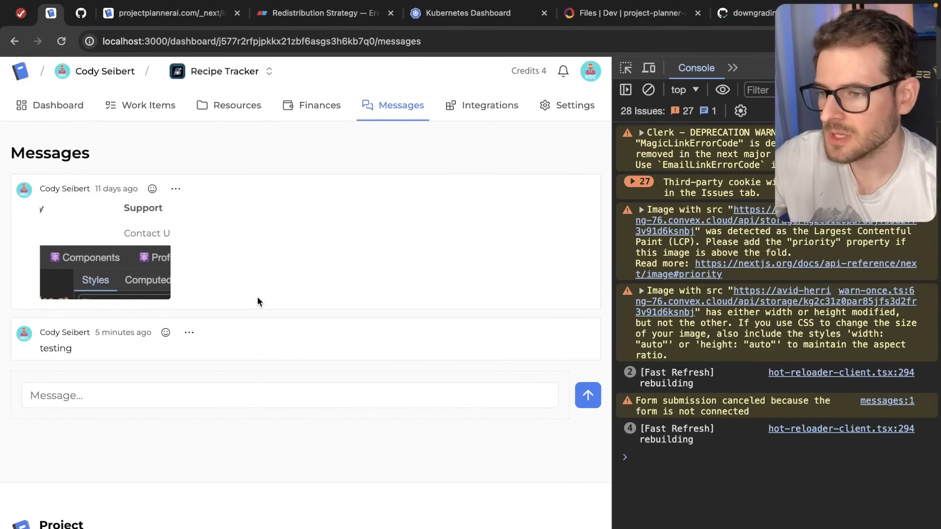
mouse_move(267, 283)
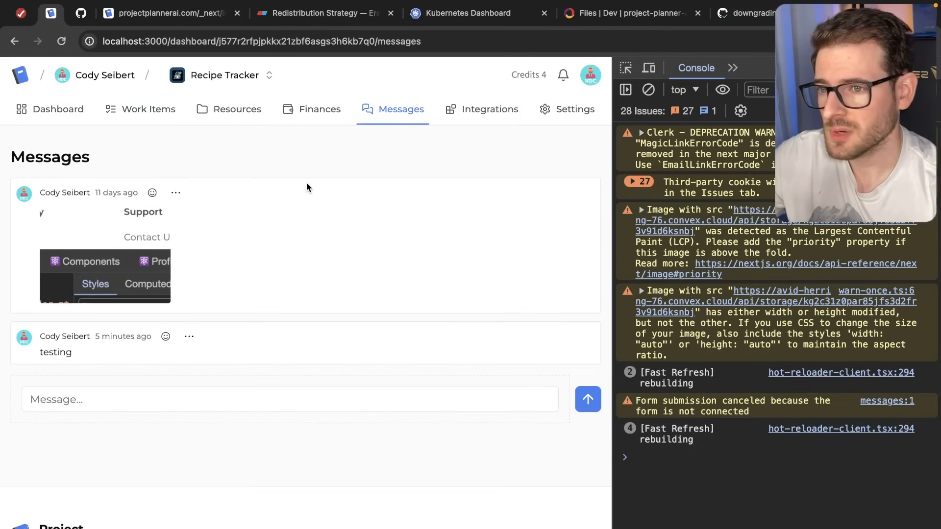
mouse_move(277, 156)
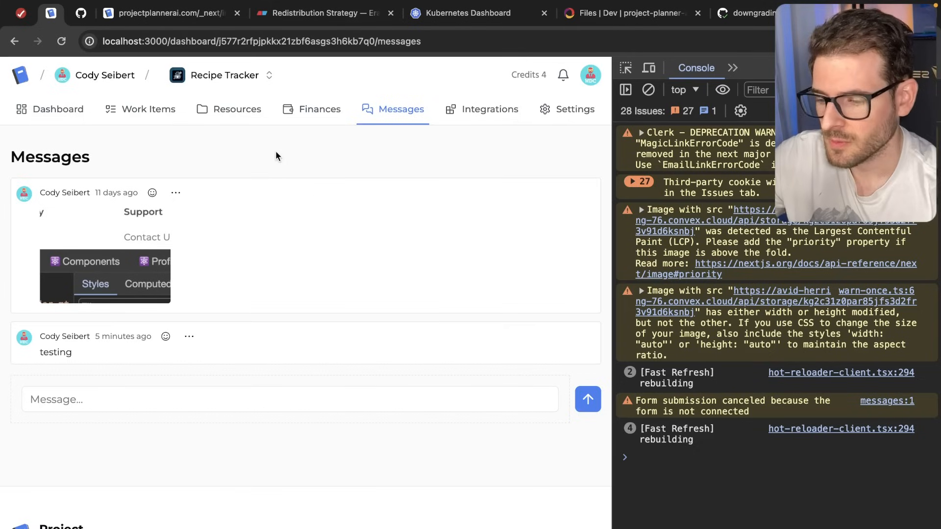
mouse_move(148, 109)
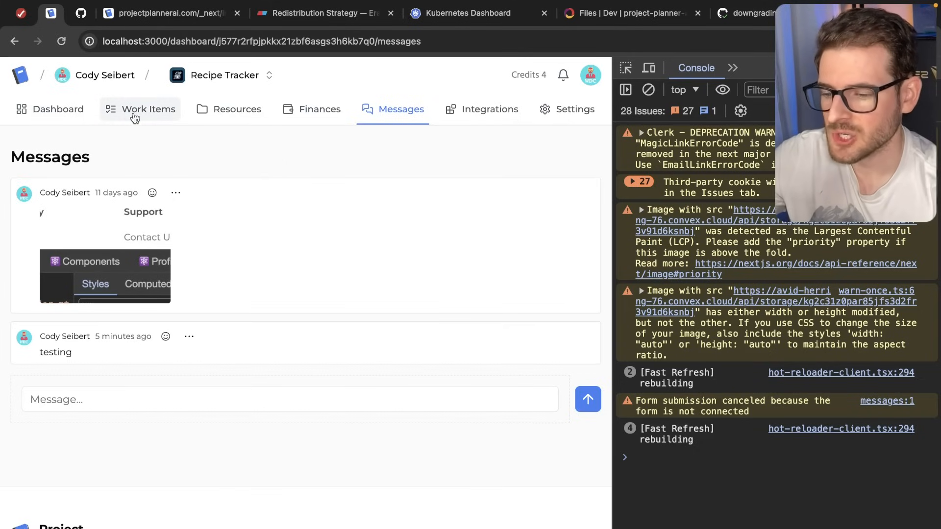
Step: Switch from Messages to the Recipe Tracker project's Dashboard tab
click(58, 109)
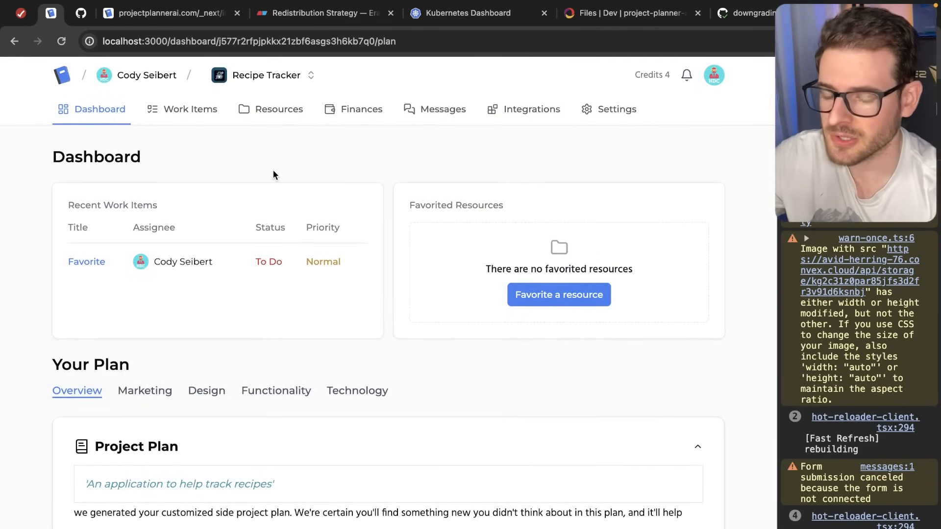
mouse_move(338, 159)
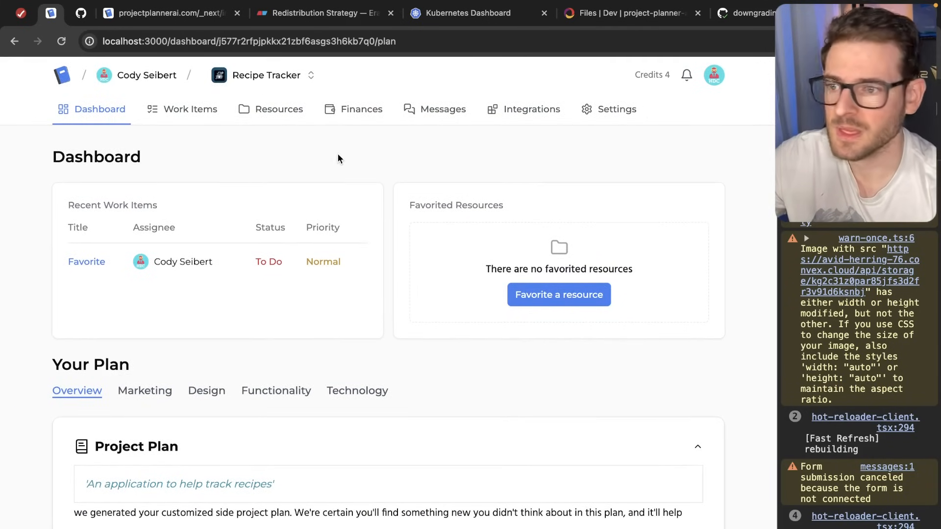